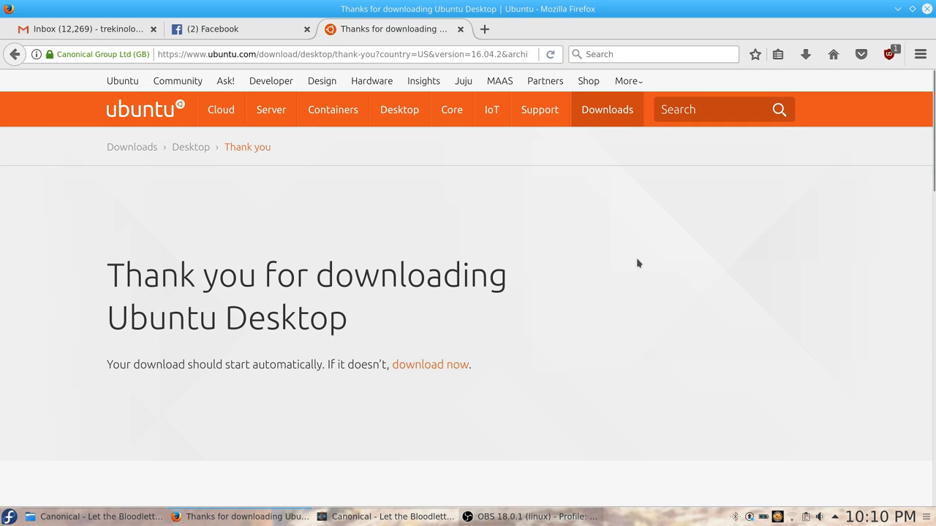
# Download the Ubuntu 16.04.2 desktop ISO, choosing Save File rather than opening it.
pyautogui.click(430, 364)
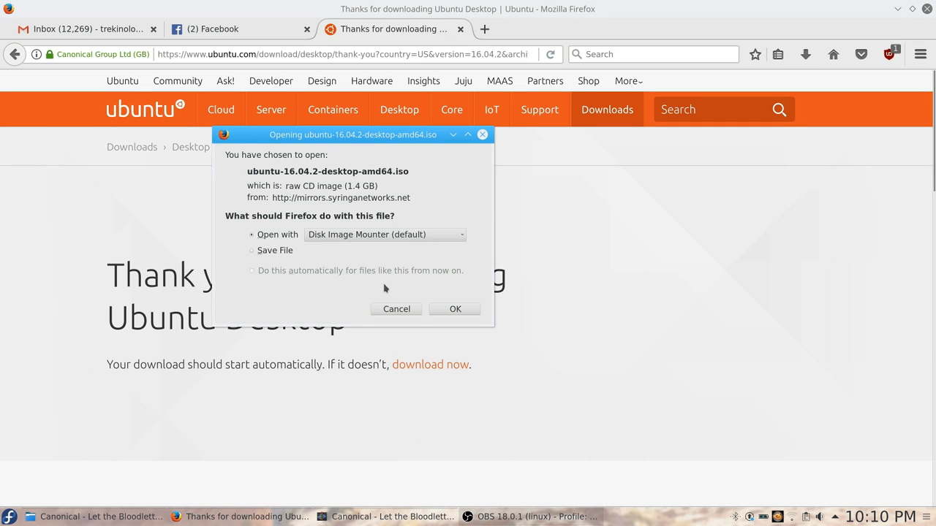
pyautogui.click(252, 251)
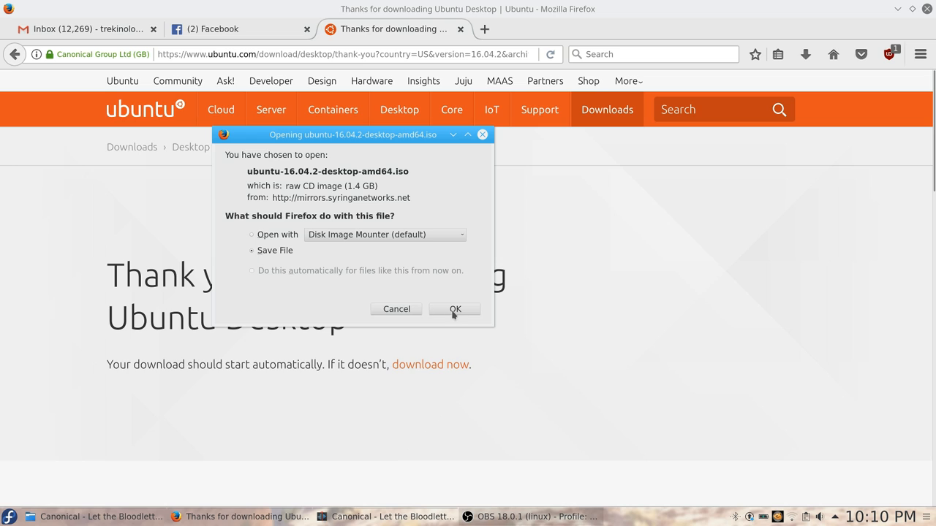
pyautogui.click(453, 310)
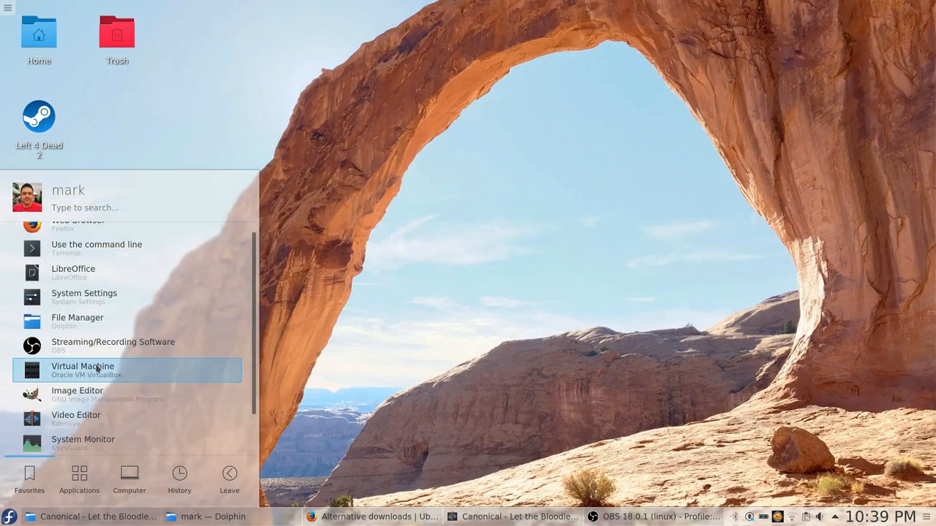
# Launch VirtualBox and begin a new machine named 'Ubuntu 17.04'.
pyautogui.click(82, 368)
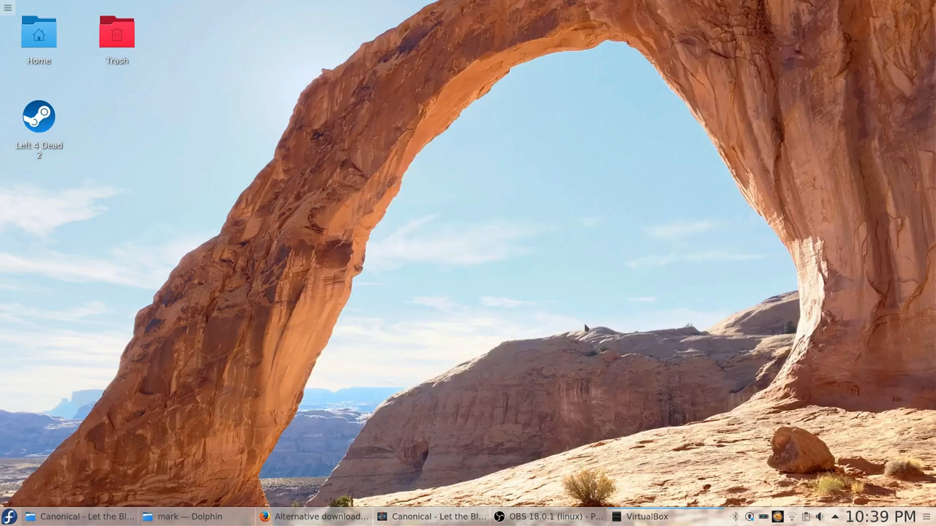
pyautogui.click(646, 518)
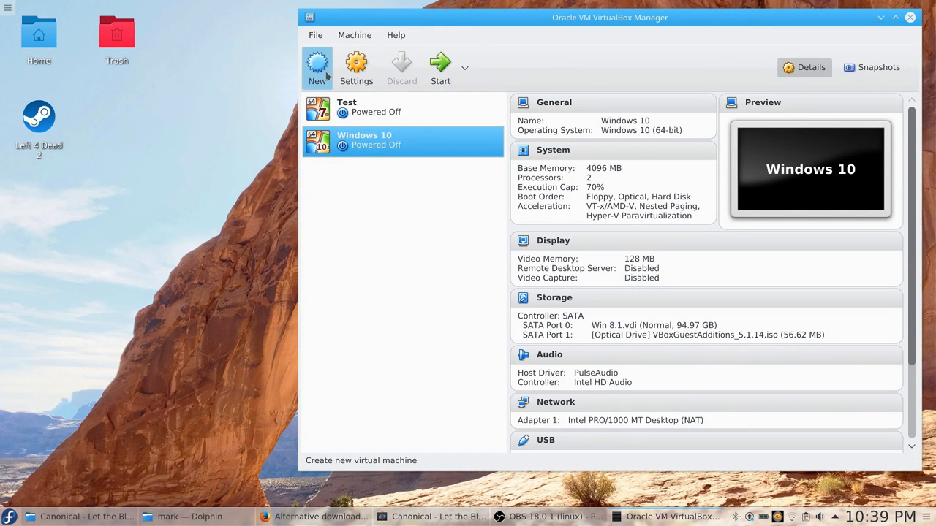
pyautogui.click(316, 67)
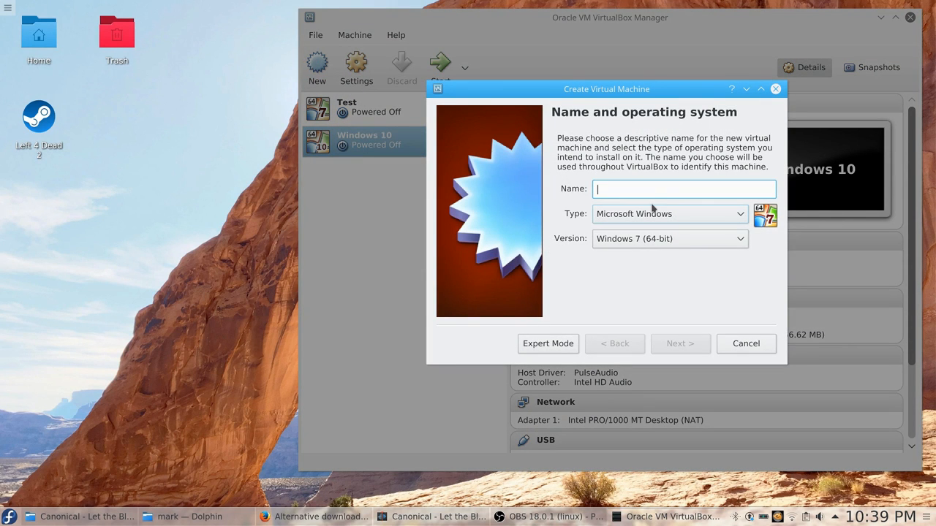
pyautogui.write('Ubuntu')
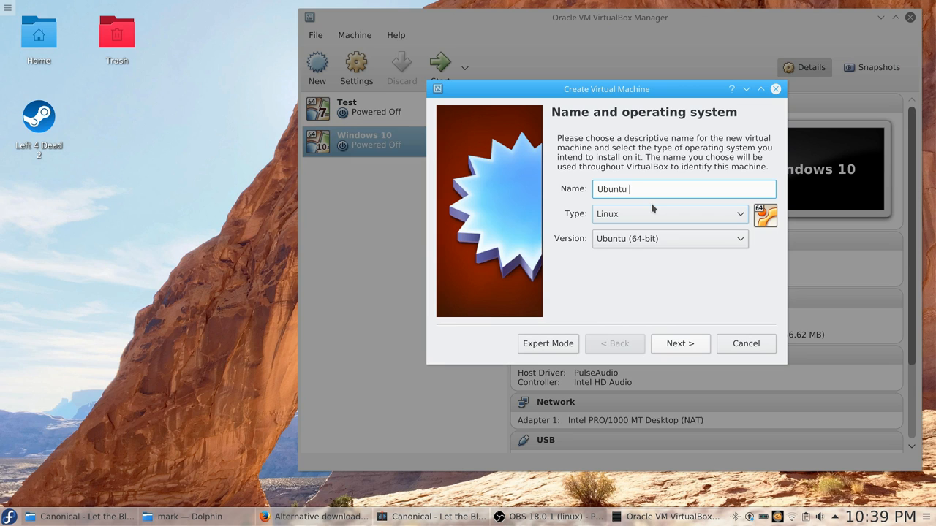
pyautogui.write('17.0')
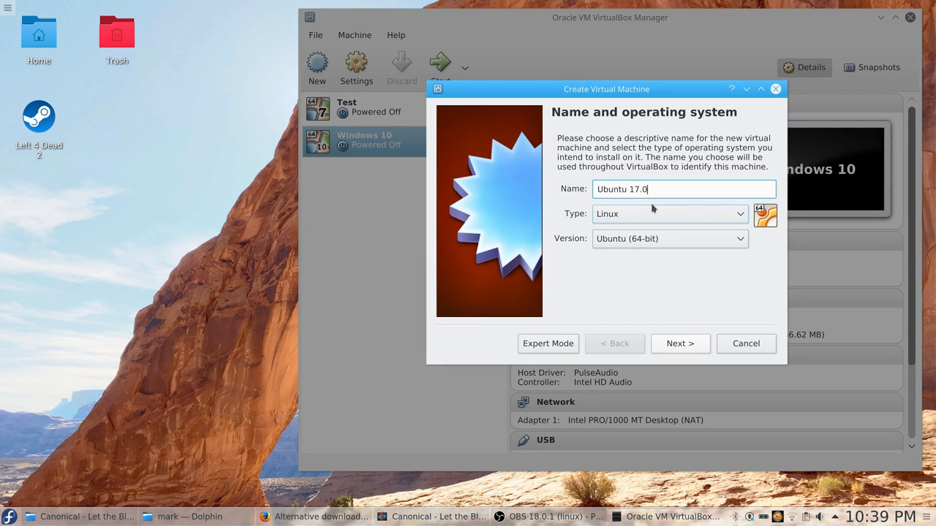
pyautogui.write('4')
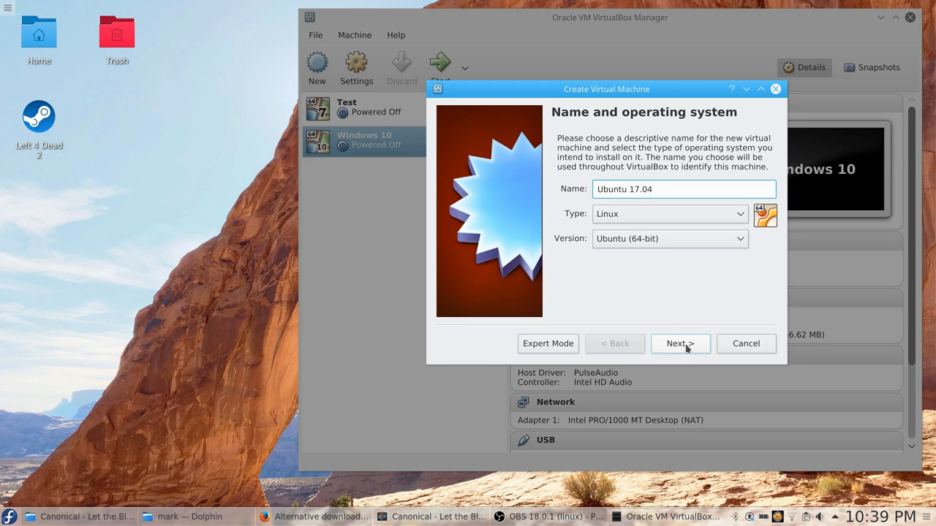
pyautogui.click(679, 344)
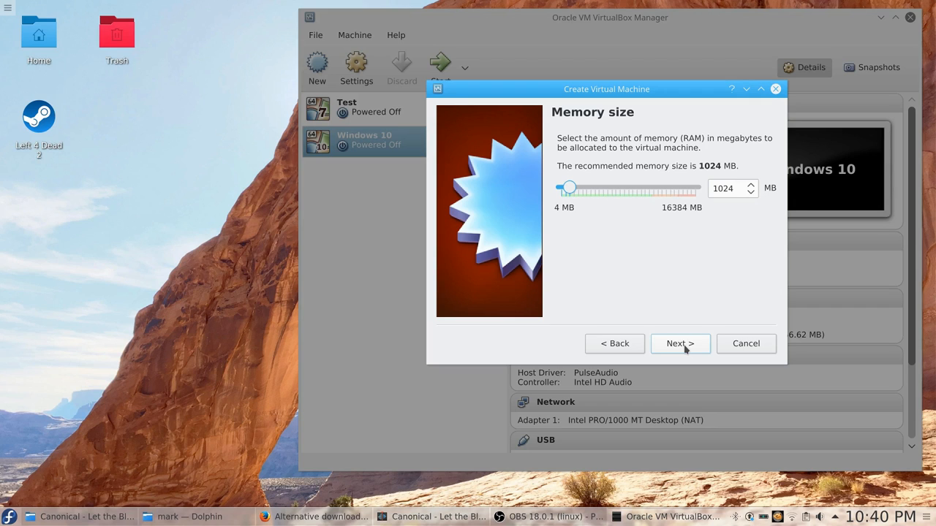
# Allocate 4096 MB of memory to the new machine and move on to the hard disk step.
pyautogui.moveTo(567, 187); pyautogui.dragTo(580, 187)
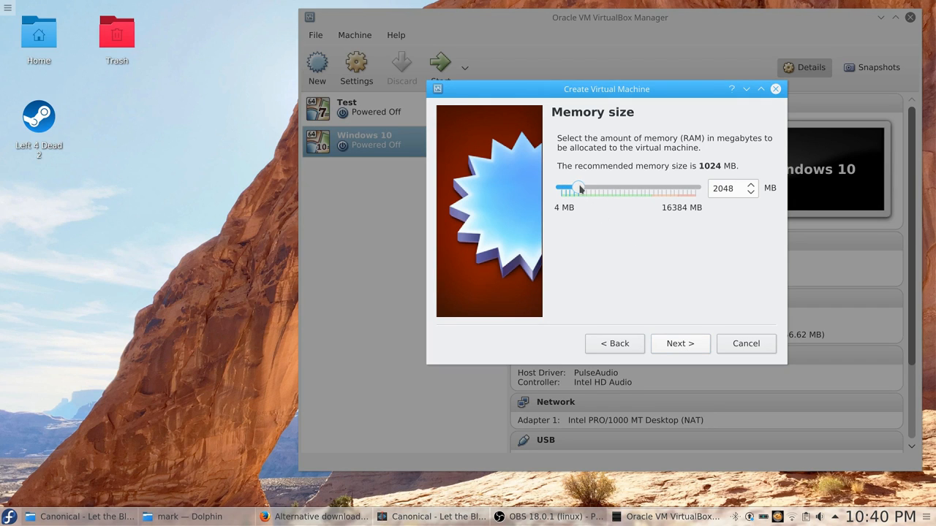
pyautogui.moveTo(579, 189); pyautogui.dragTo(596, 189)
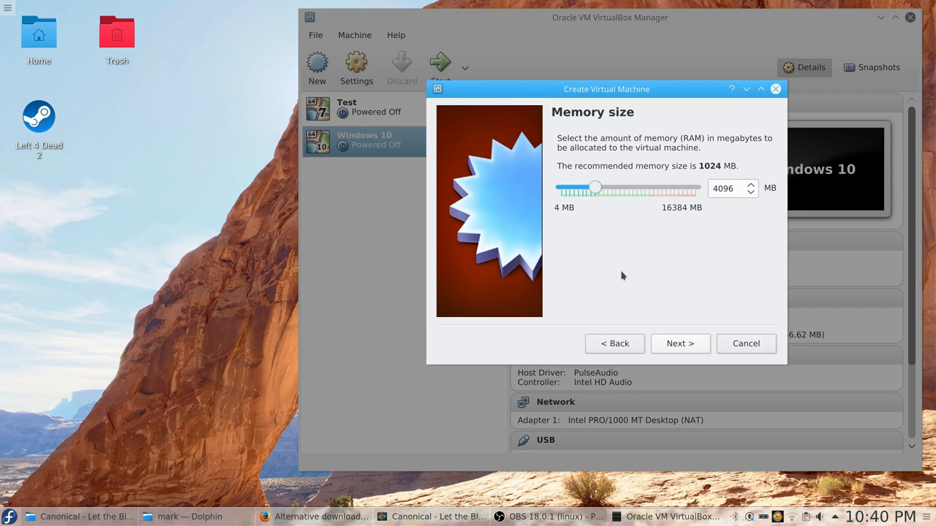
pyautogui.click(678, 342)
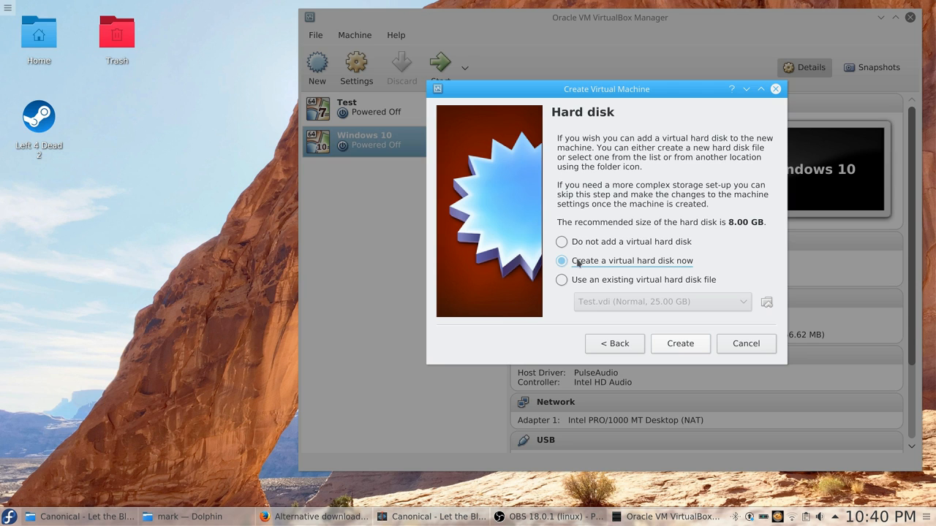
# Create a new virtual hard disk, keeping the VDI format and dynamic allocation.
pyautogui.click(679, 344)
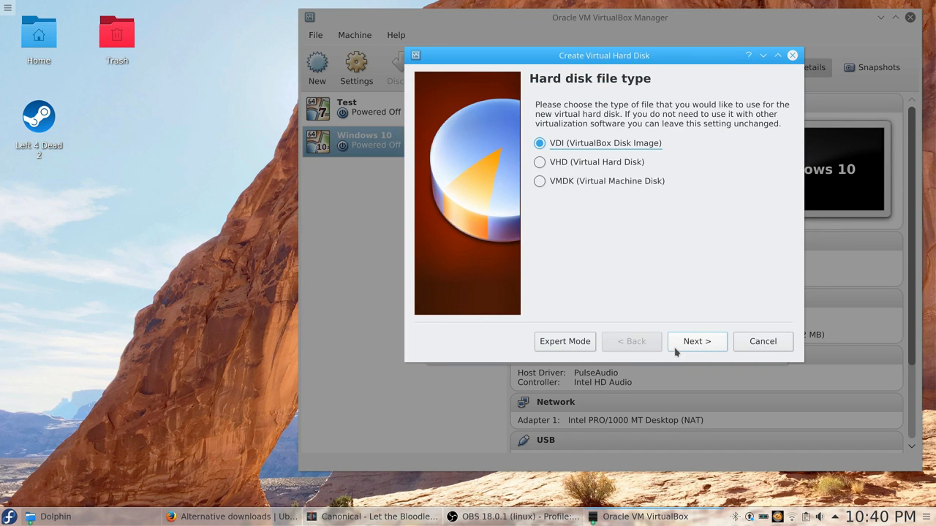
pyautogui.click(697, 342)
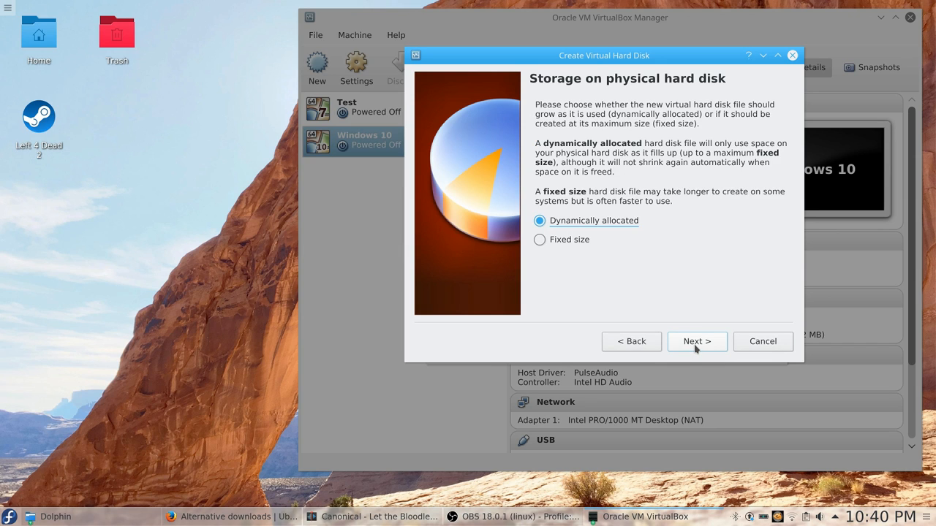
pyautogui.click(696, 342)
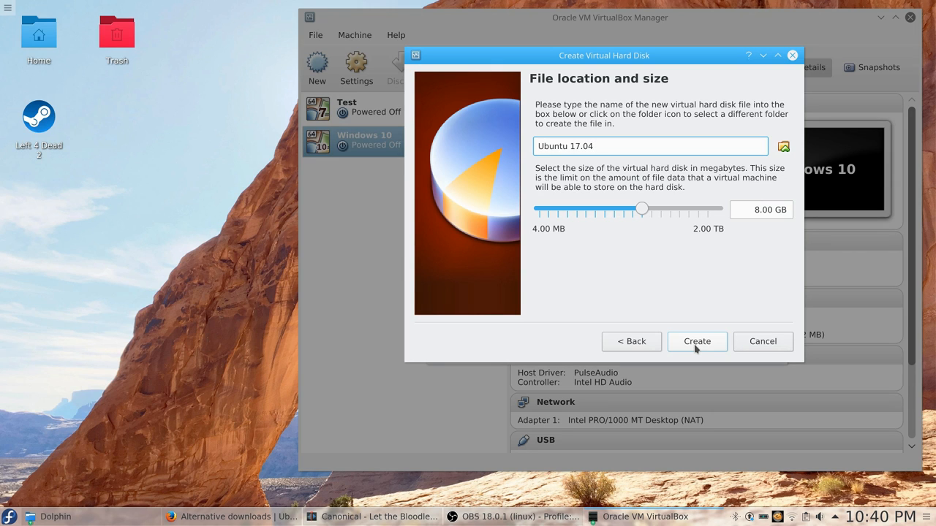
# Size the virtual disk at about 51 GB and finish creating the machine.
pyautogui.moveTo(642, 209); pyautogui.dragTo(647, 209)
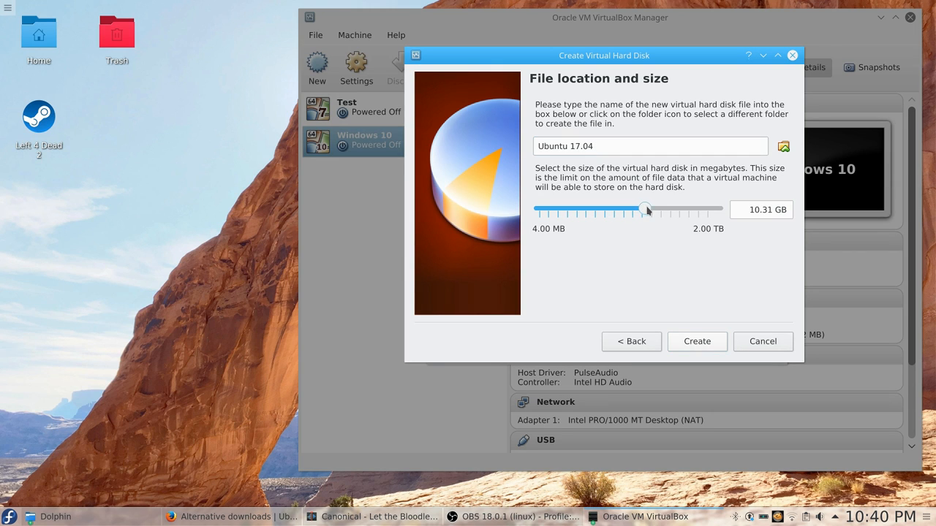
pyautogui.moveTo(645, 210); pyautogui.dragTo(661, 209)
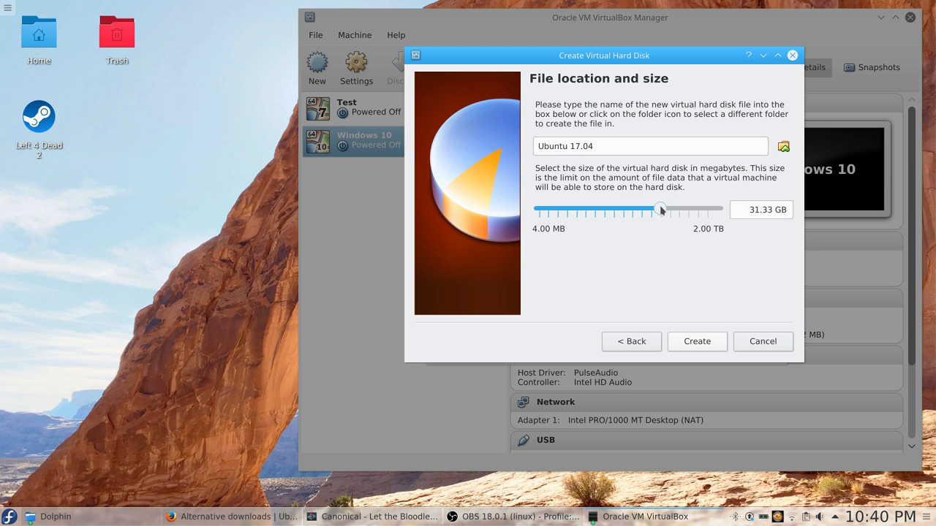
pyautogui.moveTo(661, 209); pyautogui.dragTo(665, 209)
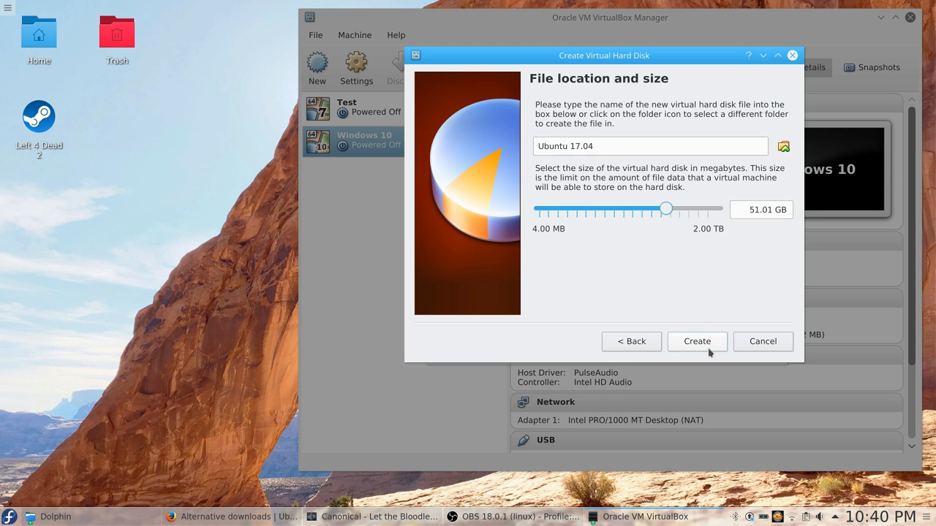
pyautogui.click(696, 343)
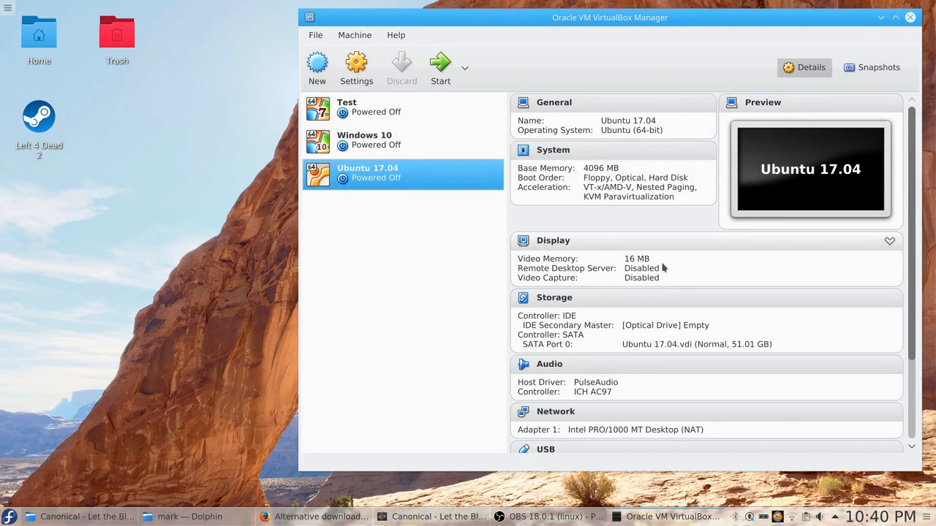
pyautogui.moveTo(357, 66)
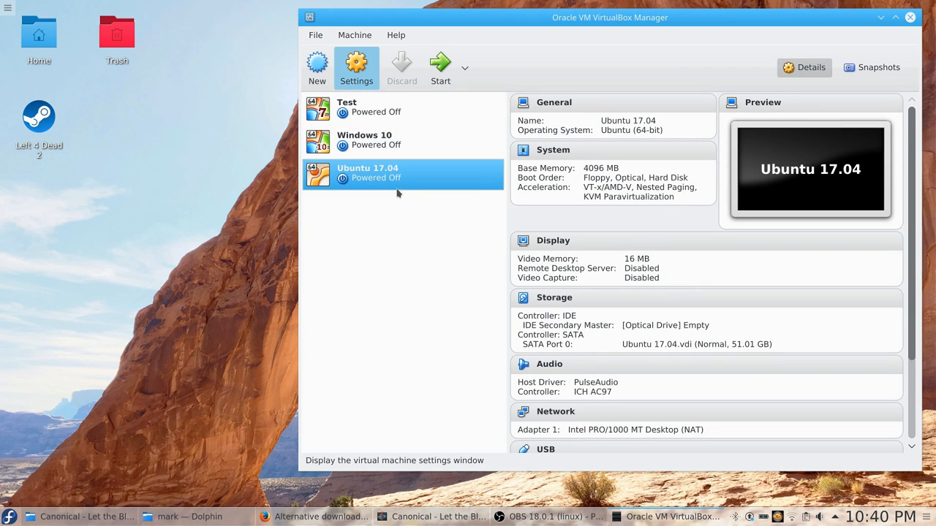
# In the machine's System > Processor settings, lower the execution cap to 97%.
pyautogui.click(357, 67)
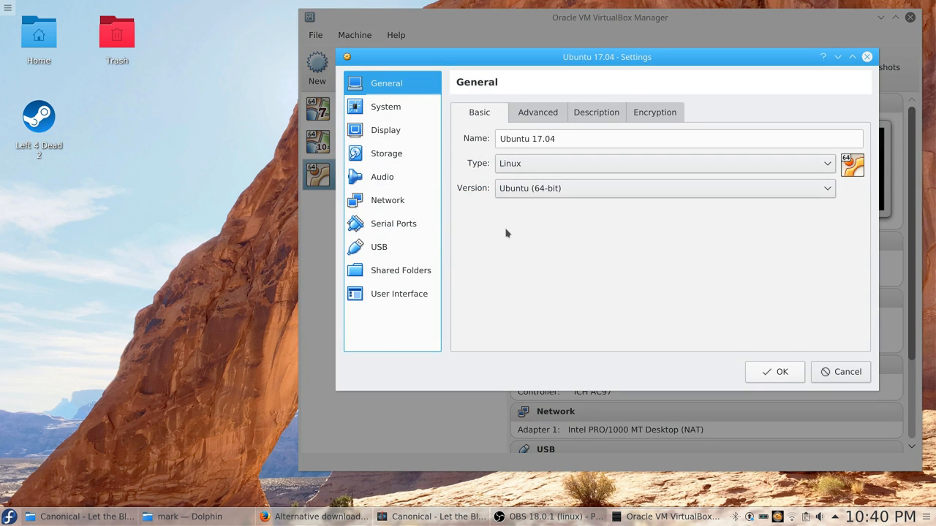
pyautogui.click(538, 111)
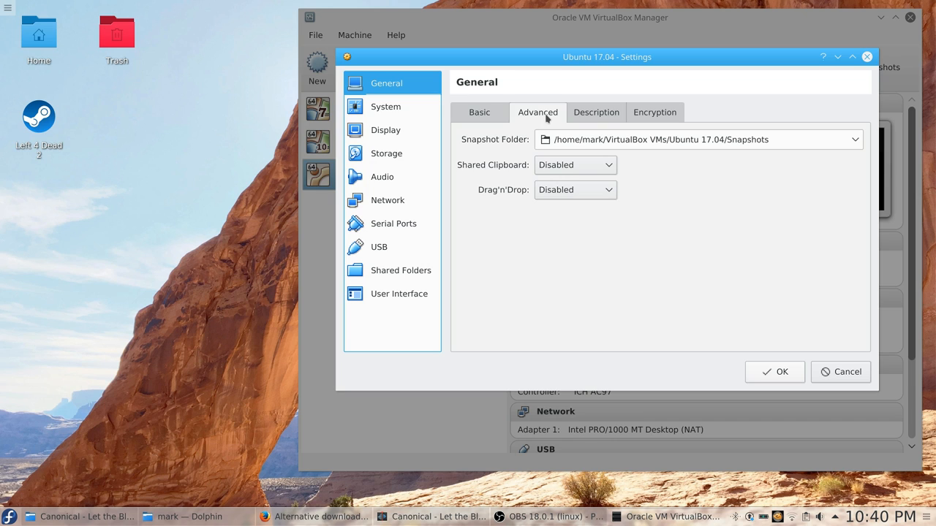
pyautogui.click(386, 105)
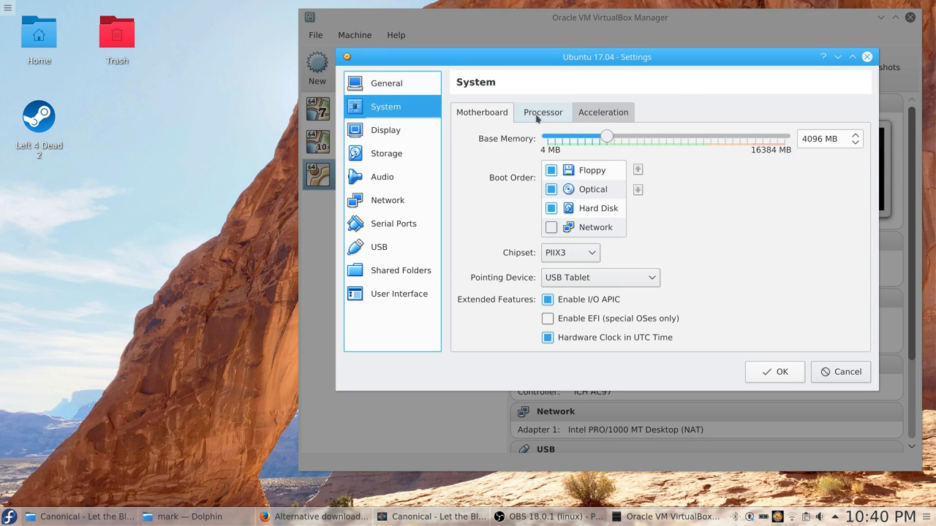
pyautogui.click(543, 111)
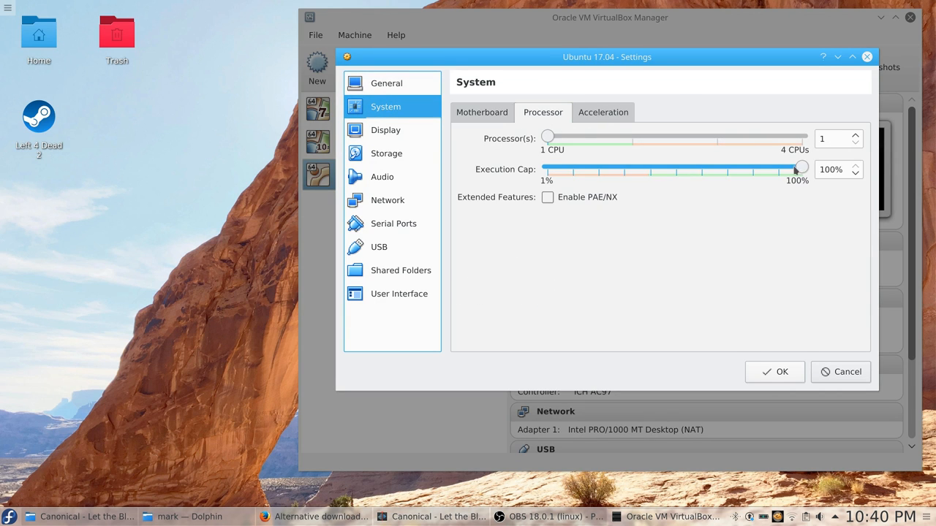
pyautogui.moveTo(802, 167); pyautogui.dragTo(793, 167)
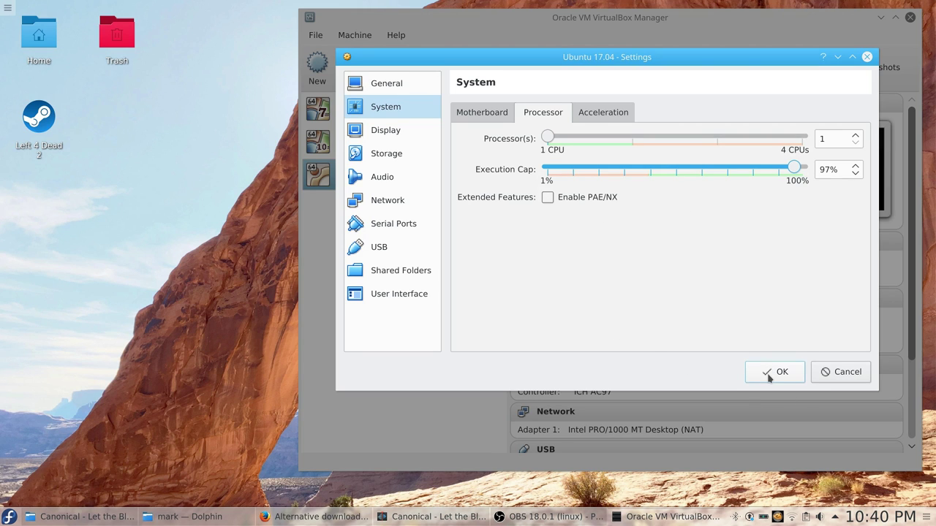
# Review the Acceleration settings with VT-x/AMD-V and Nested Paging enabled and save with OK.
pyautogui.click(603, 111)
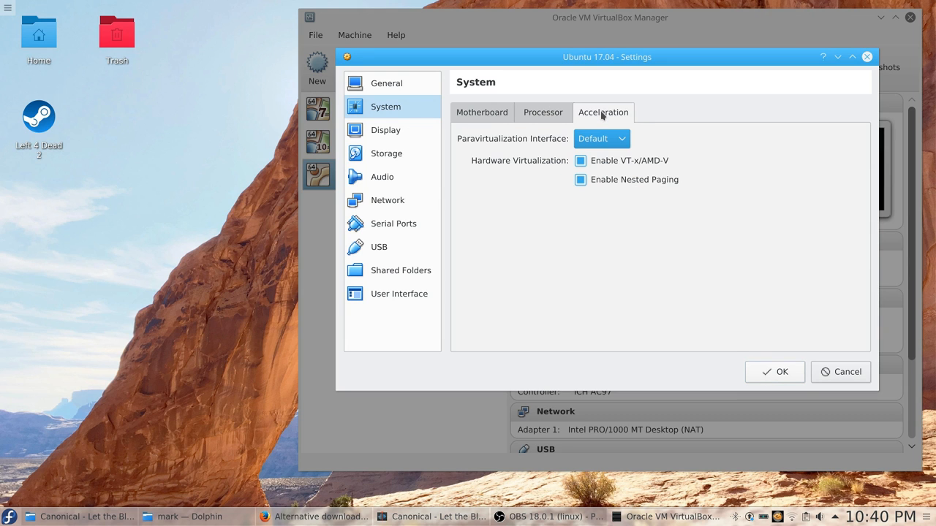
pyautogui.moveTo(734, 335)
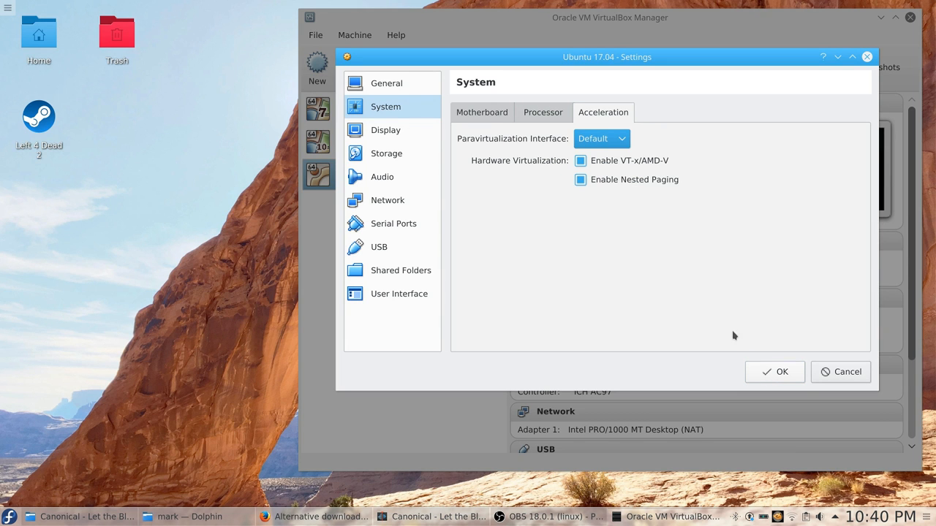
pyautogui.click(775, 371)
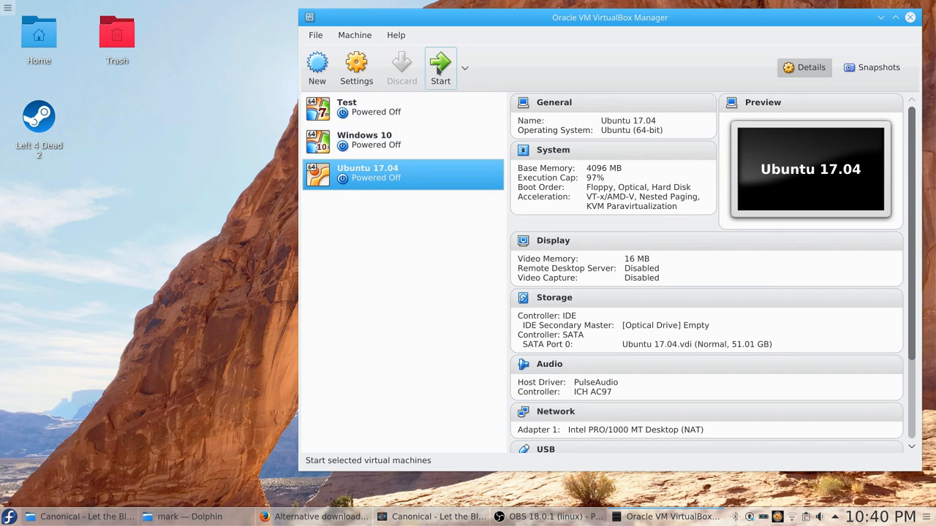
# Start the Ubuntu 17.04 machine booting from ubuntu-17.04-desktop-amd64.iso.
pyautogui.click(440, 67)
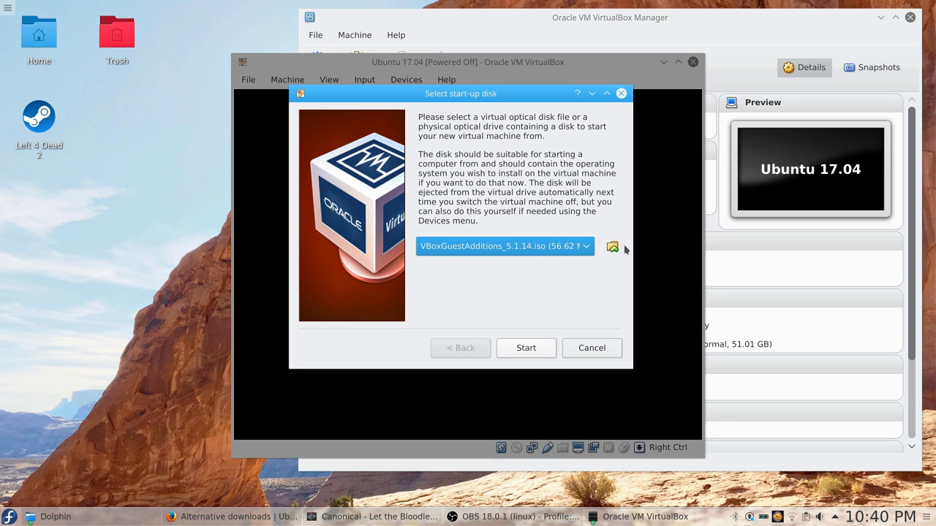
pyautogui.click(611, 246)
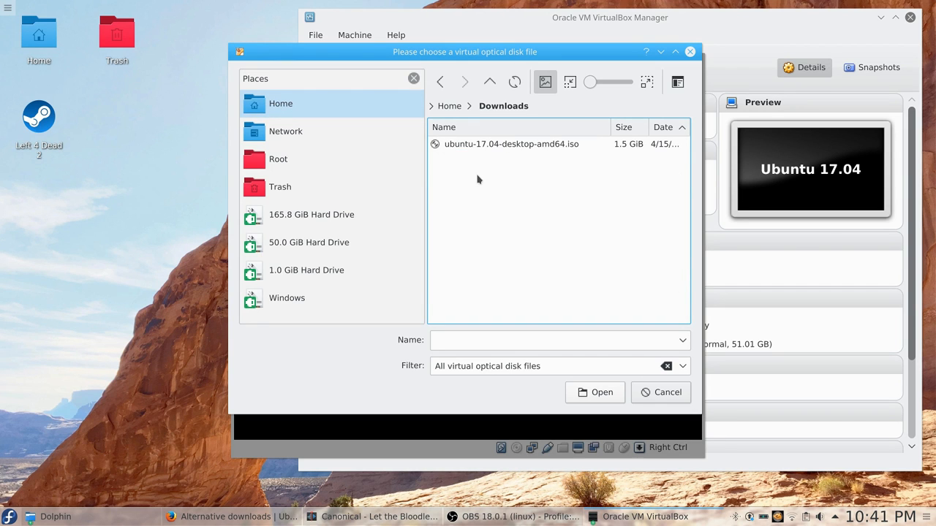
pyautogui.click(593, 392)
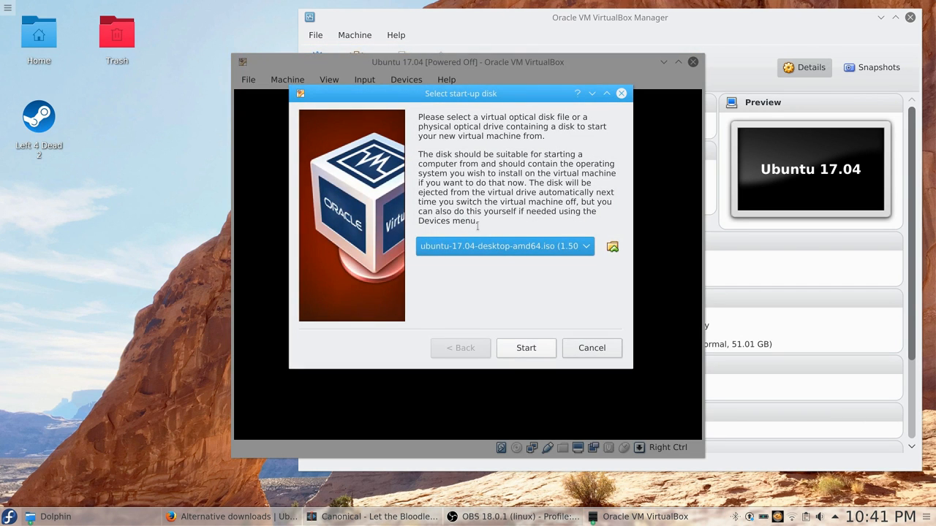
pyautogui.click(526, 348)
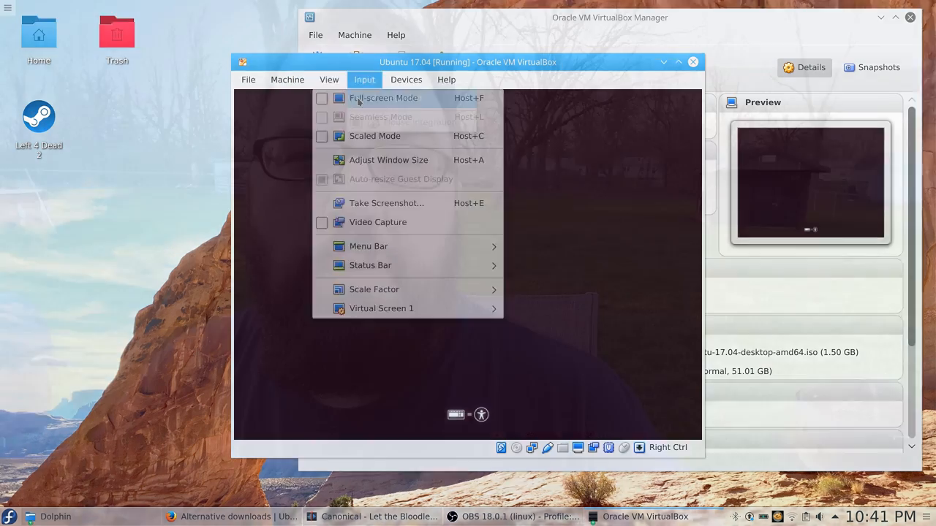
# Switch the VM to full-screen mode and choose Install Ubuntu.
pyautogui.click(383, 97)
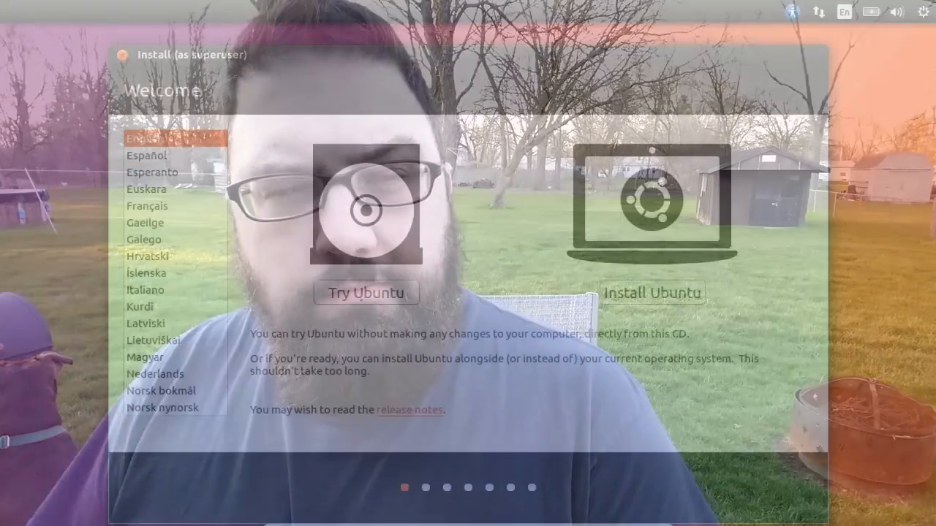
pyautogui.click(649, 293)
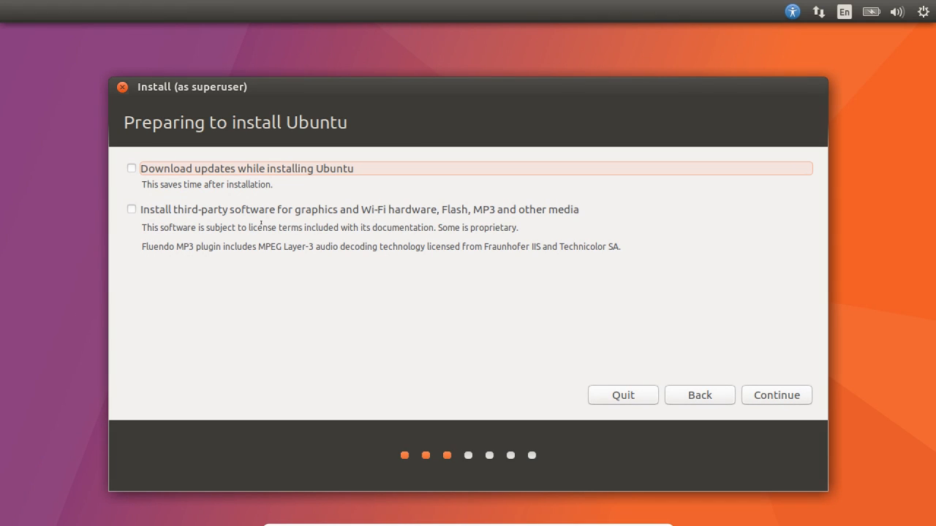
# Enable updates and third-party software, then install erasing the whole disk and write the changes.
pyautogui.click(132, 210)
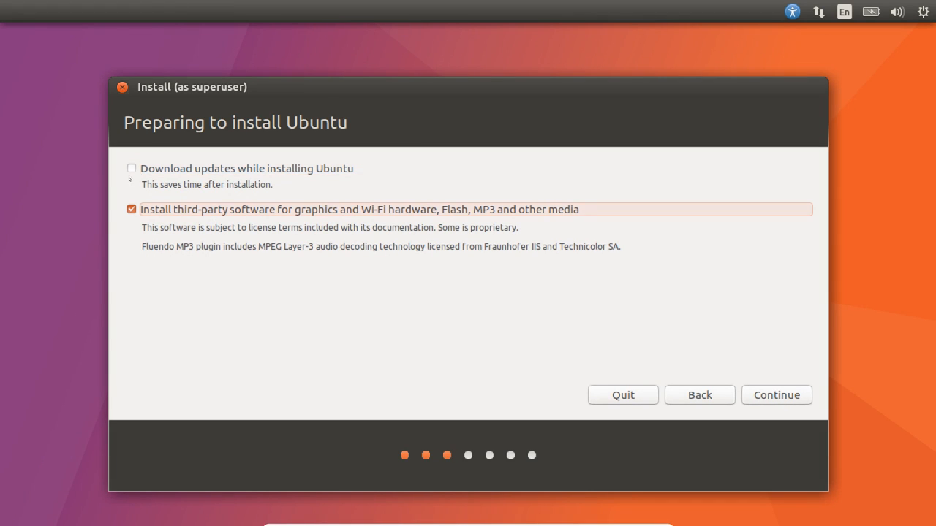
pyautogui.click(132, 168)
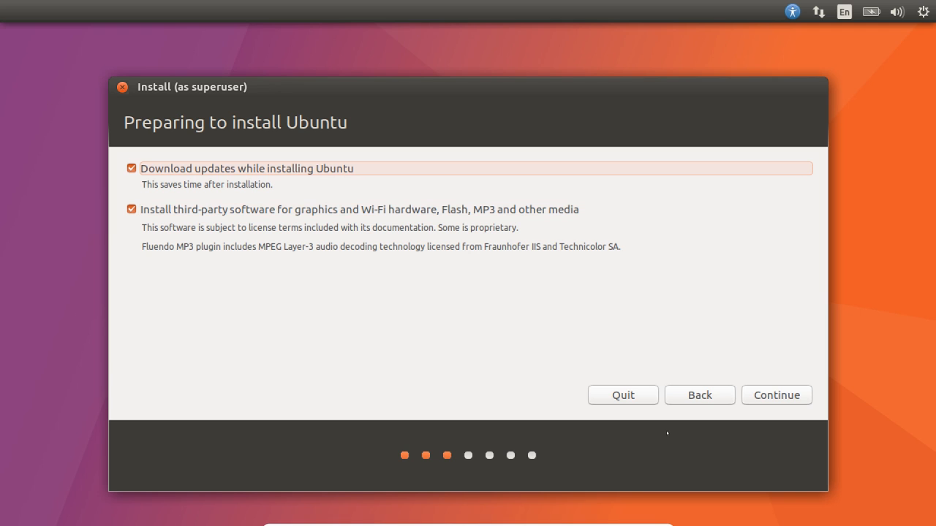
pyautogui.click(775, 395)
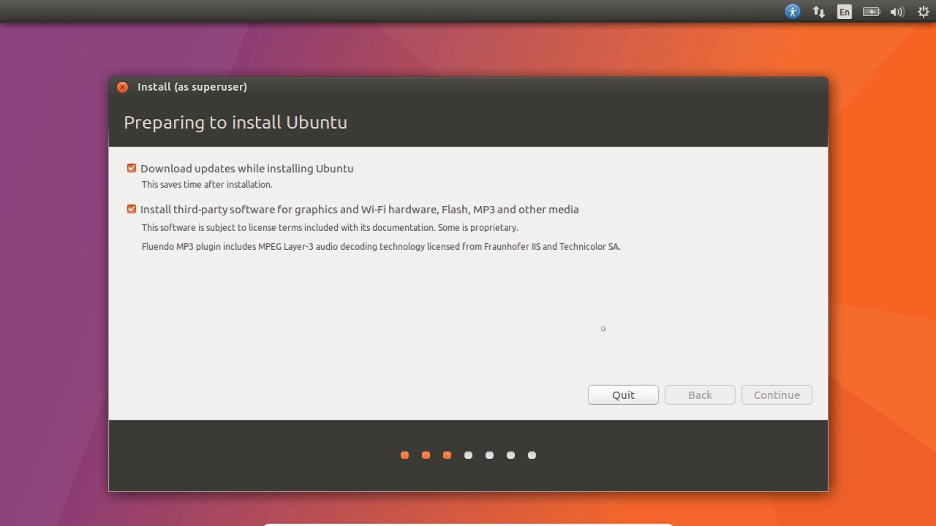
pyautogui.click(775, 395)
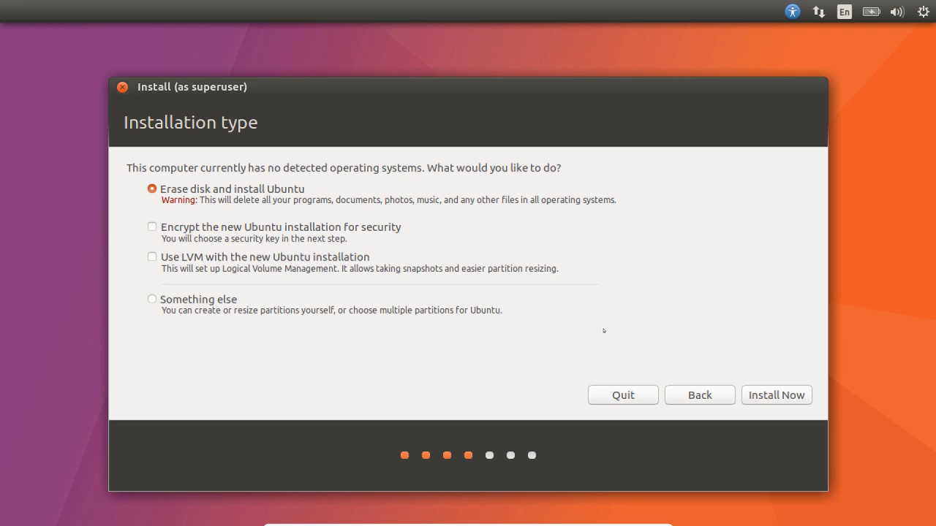
pyautogui.moveTo(345, 375)
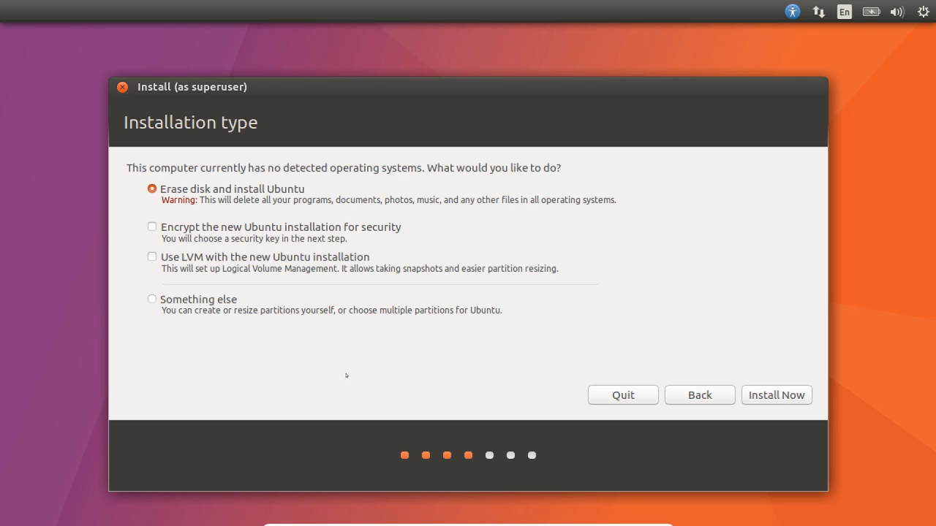
pyautogui.click(775, 395)
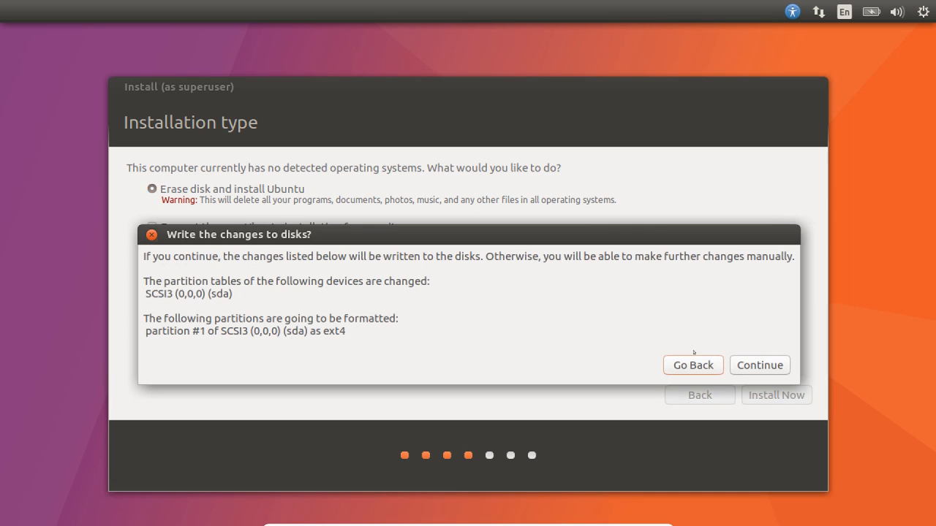
pyautogui.click(693, 366)
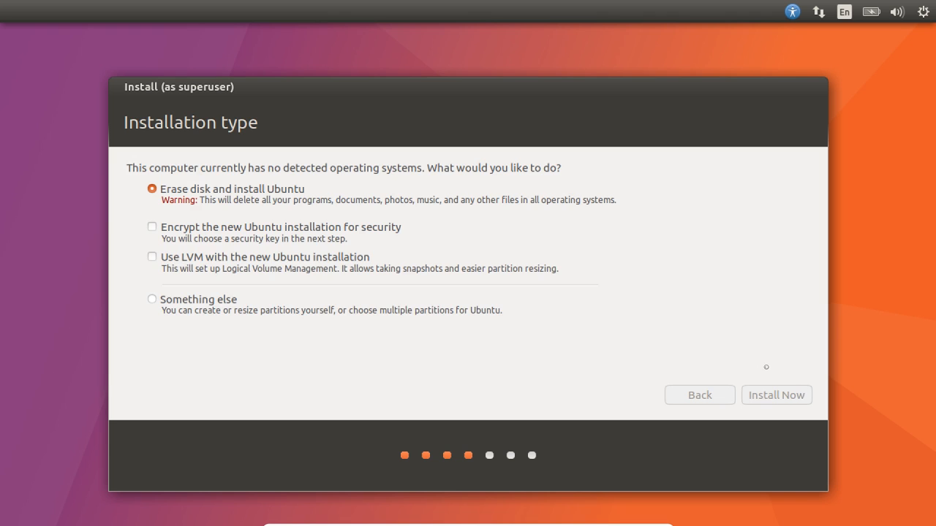
# Accept New York as the time zone and the English (US) keyboard layout.
pyautogui.click(776, 395)
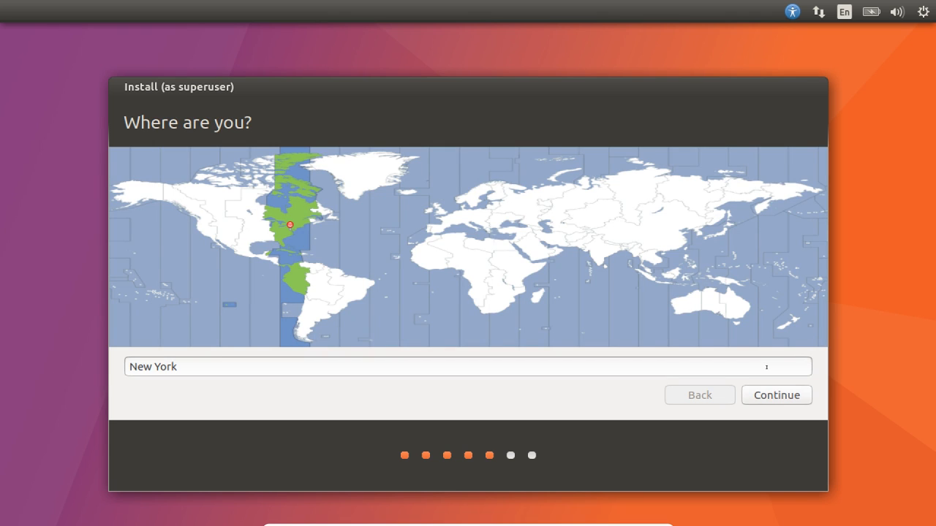
pyautogui.moveTo(880, 404)
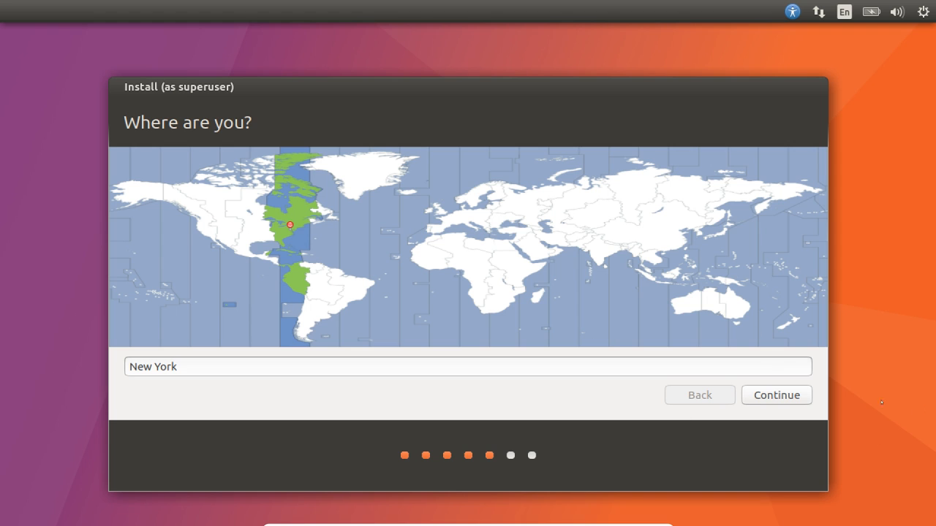
pyautogui.click(775, 395)
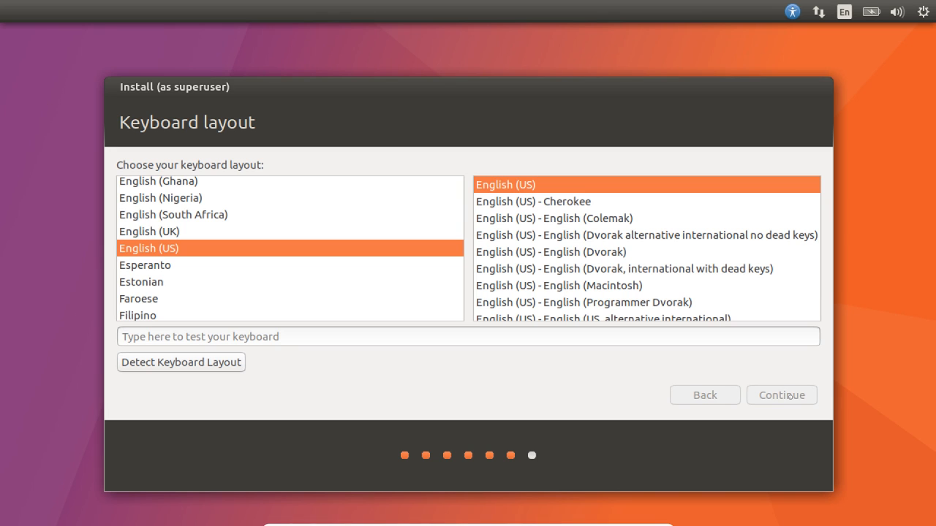
pyautogui.click(781, 395)
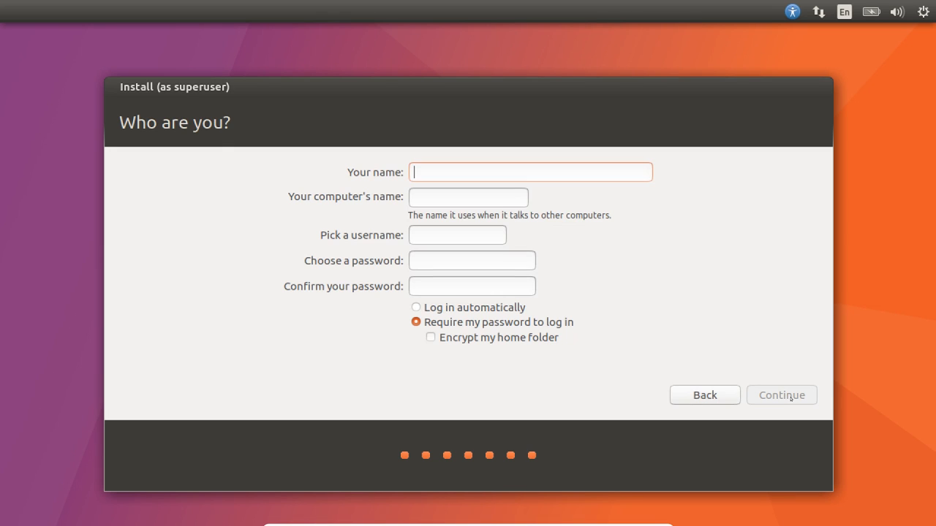
# Enter the user name 'mark' and computer name 'Ubuntu1704VM' and continue installing.
pyautogui.write('ma')
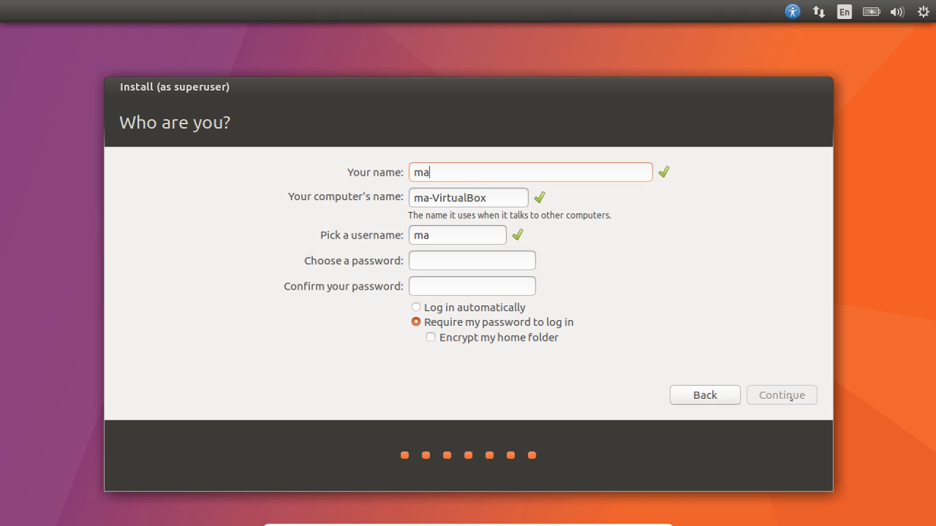
pyautogui.write('rk')
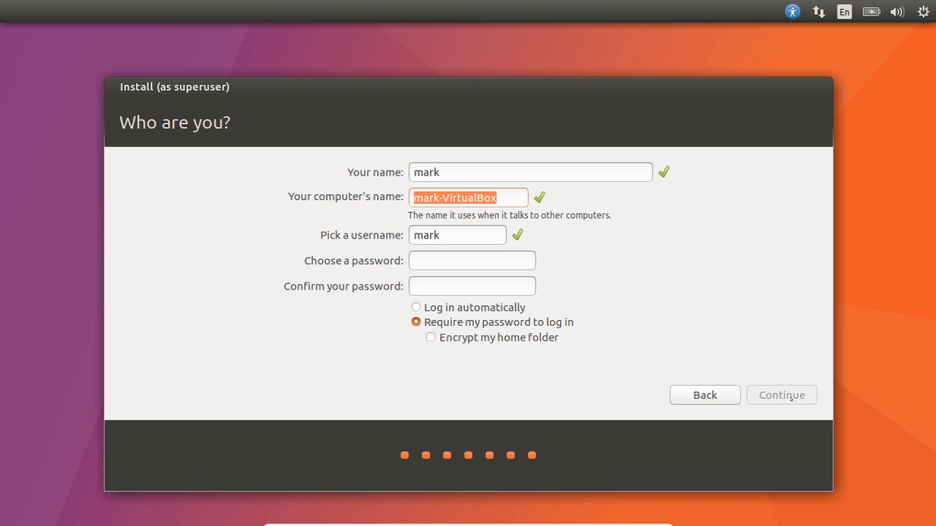
pyautogui.write('Ubuntu170')
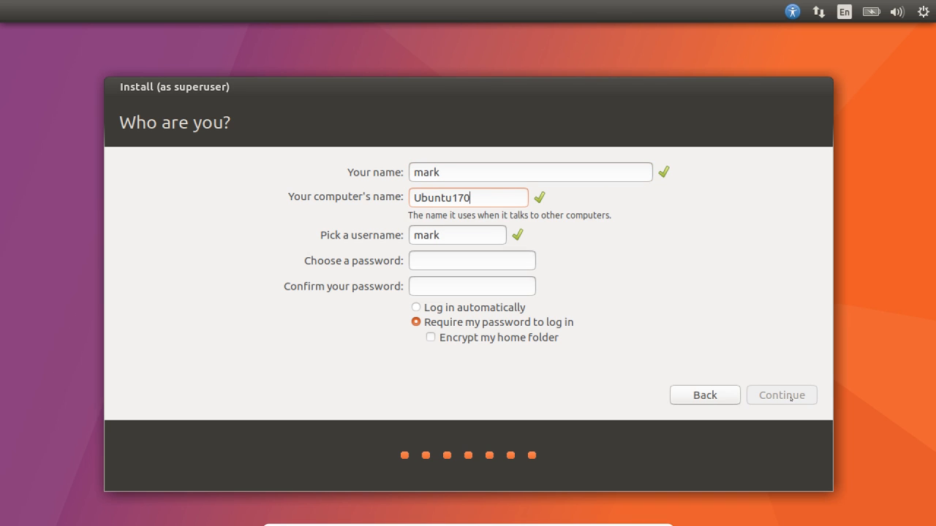
pyautogui.write('4')
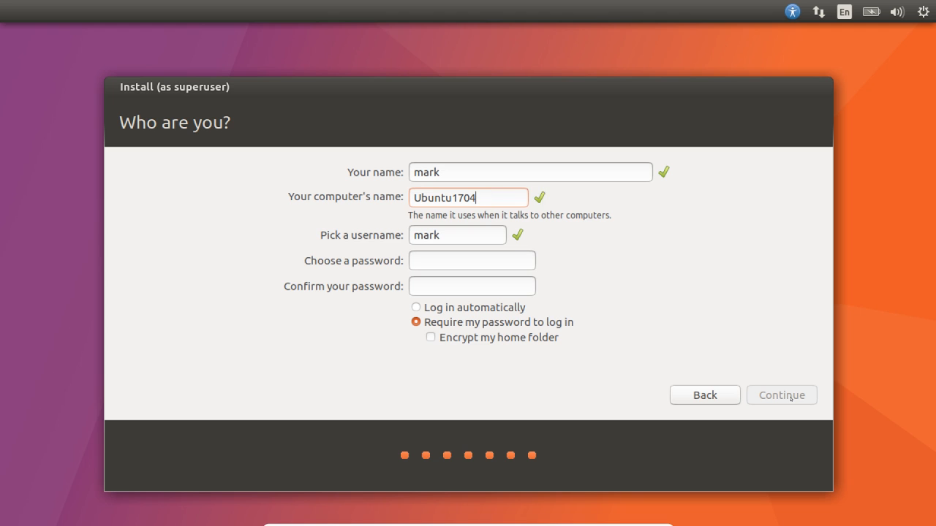
pyautogui.write('VM')
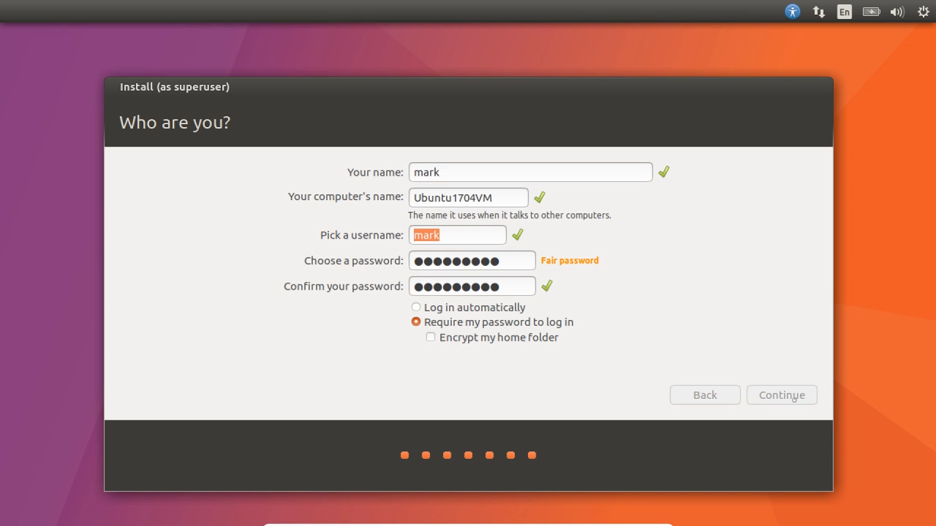
pyautogui.click(781, 395)
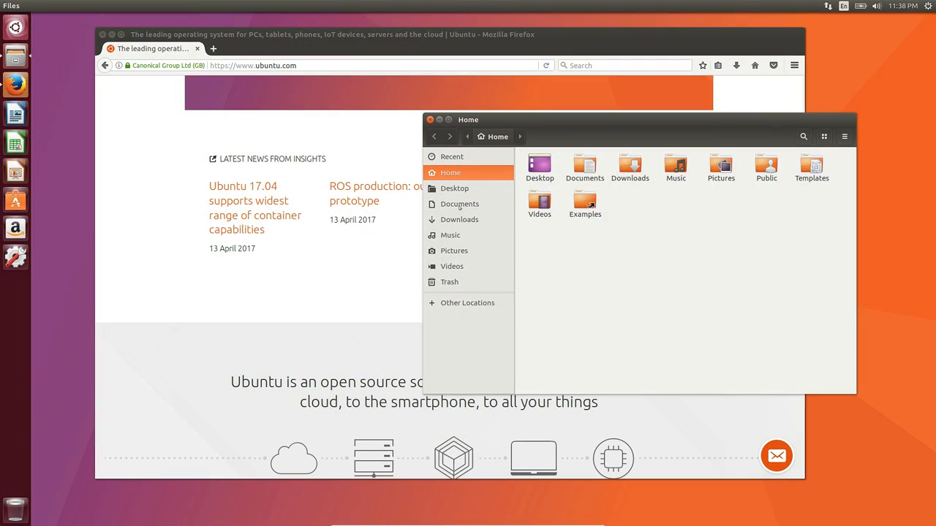
pyautogui.moveTo(459, 220)
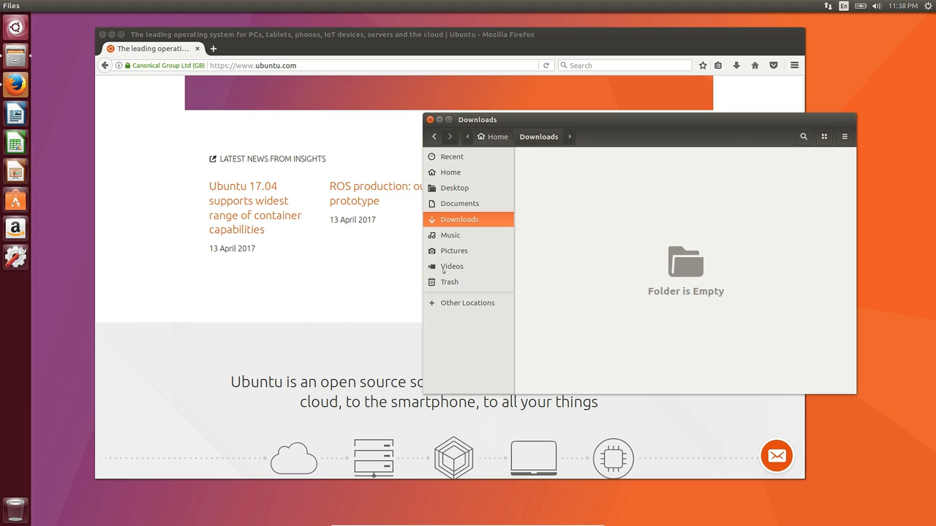
# Browse the Music folder and back to Home in Files, then bring up System Settings.
pyautogui.click(451, 234)
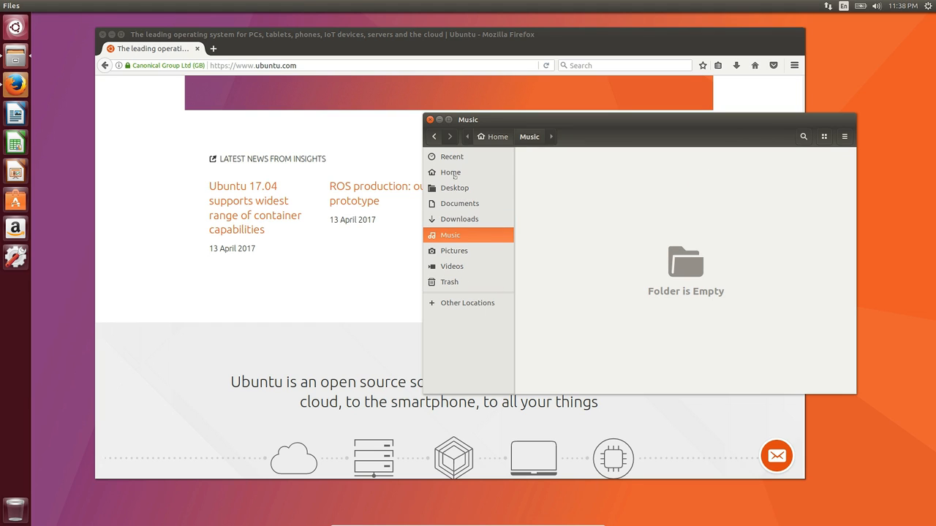
pyautogui.click(450, 173)
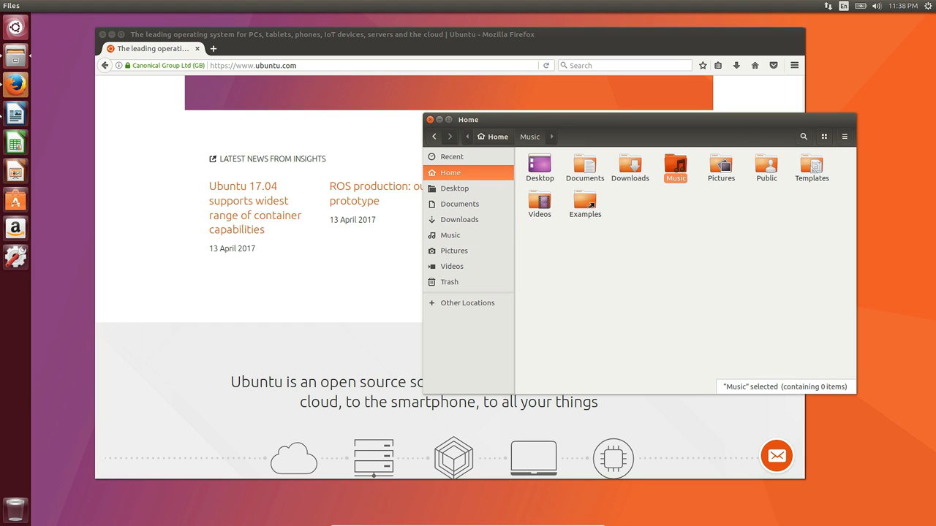
pyautogui.moveTo(15, 27)
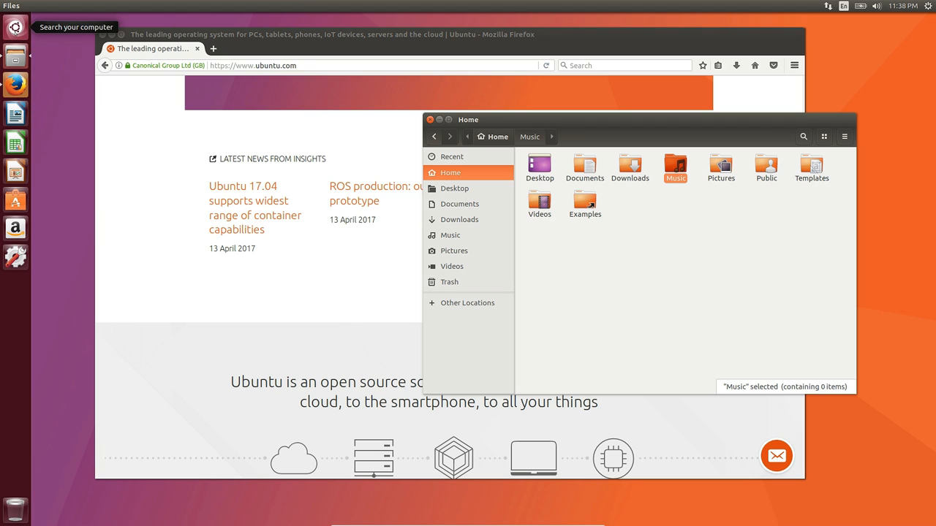
pyautogui.moveTo(305, 228)
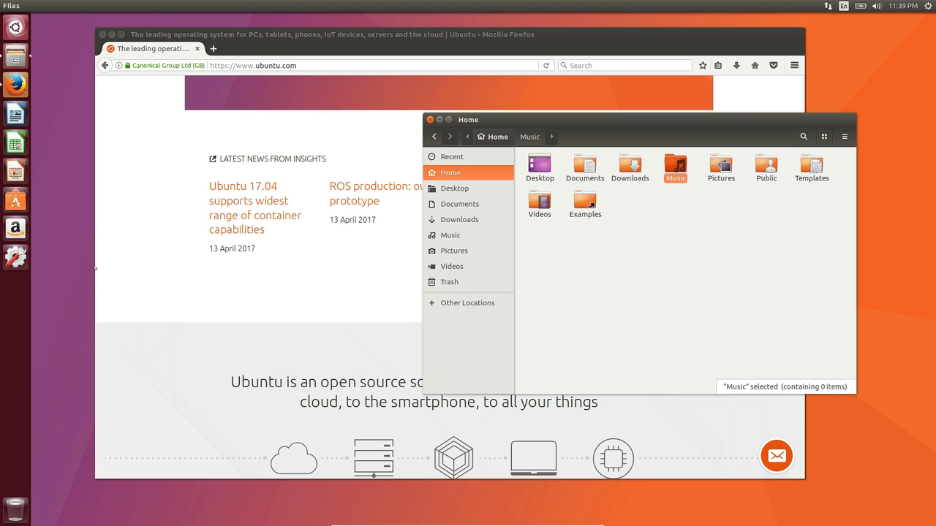
pyautogui.click(15, 257)
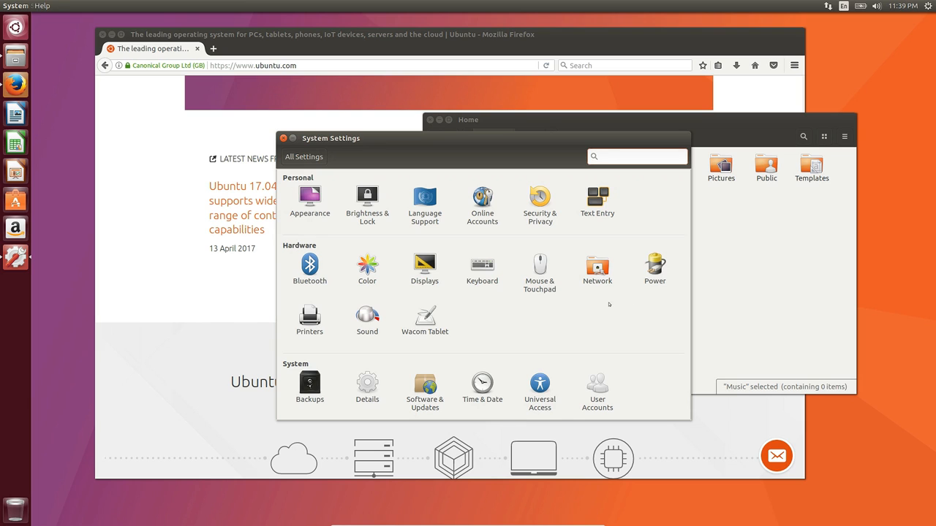
# In Displays, raise the menu and title bar scaling to about 1.82.
pyautogui.click(424, 263)
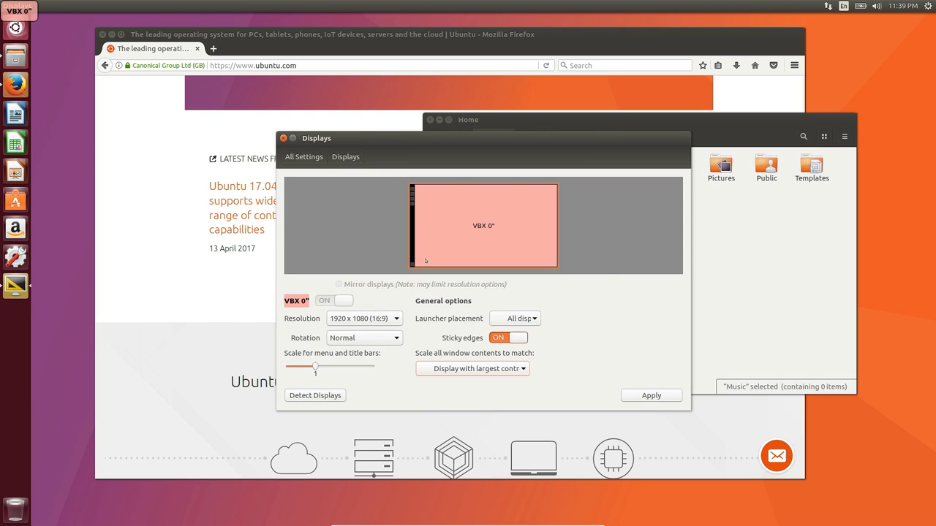
pyautogui.moveTo(414, 335)
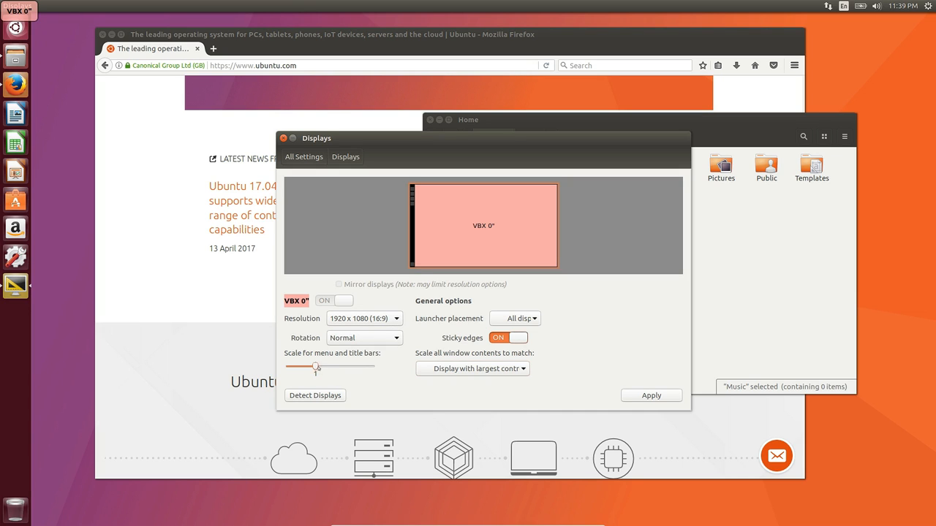
pyautogui.moveTo(315, 369); pyautogui.dragTo(349, 369)
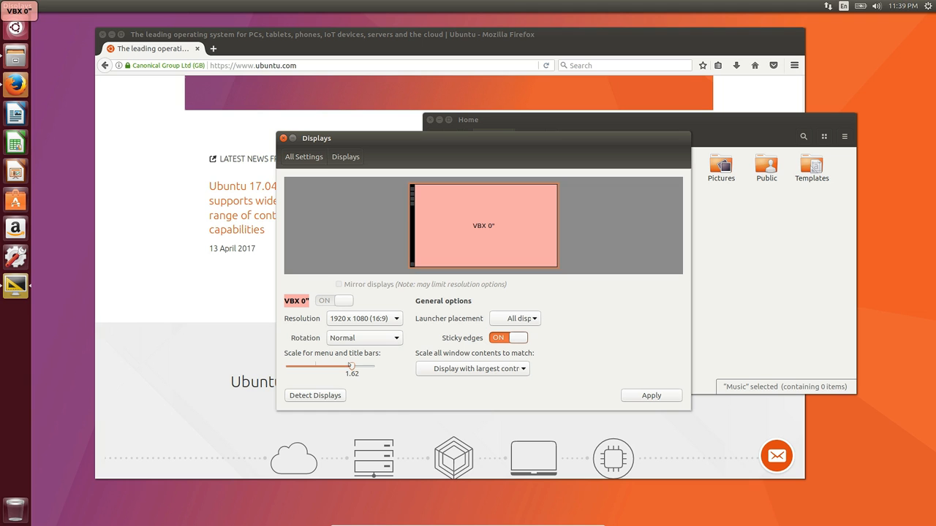
pyautogui.moveTo(350, 366); pyautogui.dragTo(345, 365)
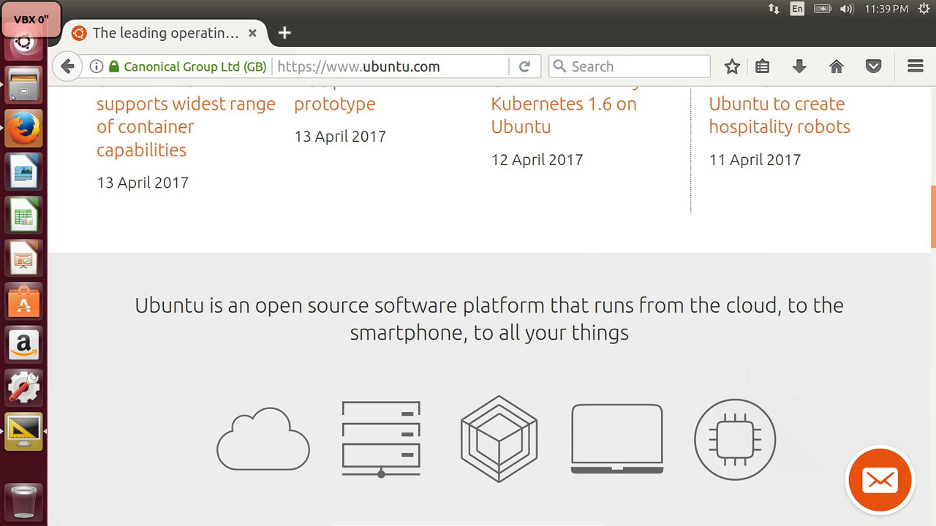
pyautogui.moveTo(359, 36)
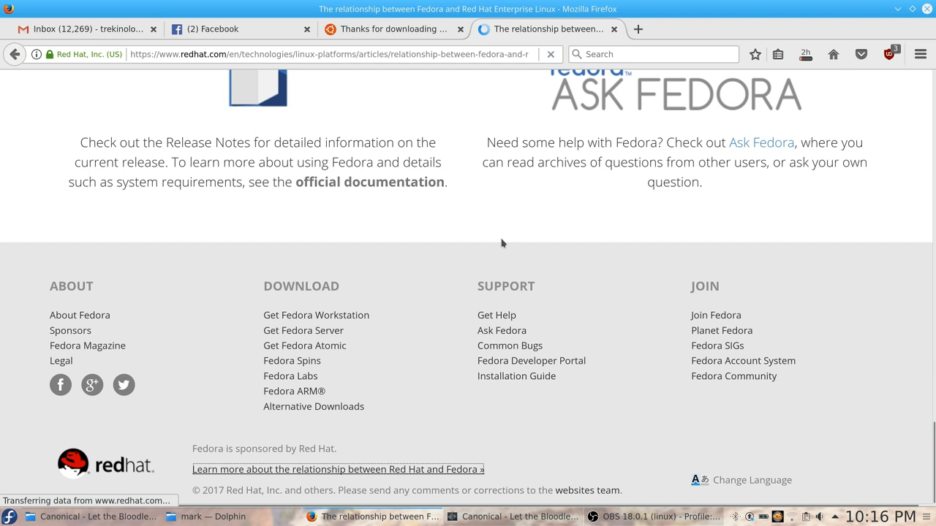
# Scroll through the Fedora and Red Hat article in Firefox.
pyautogui.scroll(3)
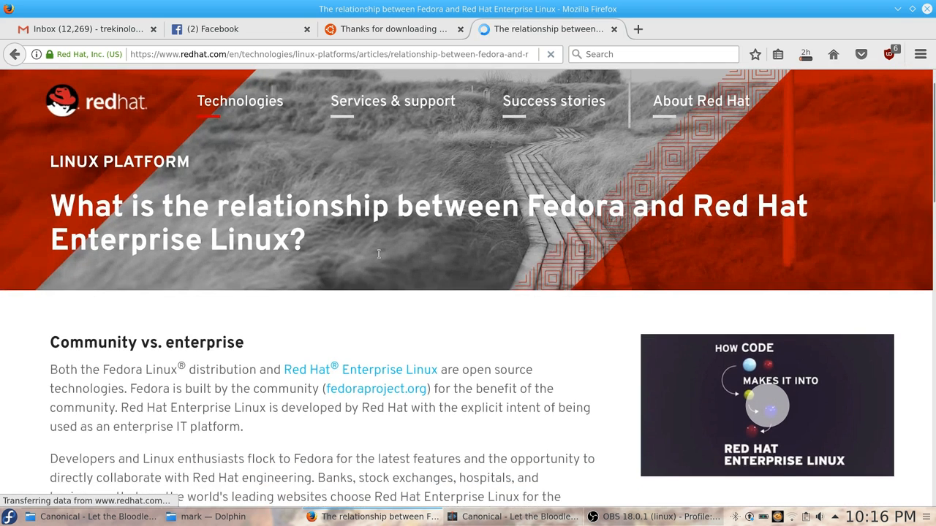
pyautogui.scroll(-3)
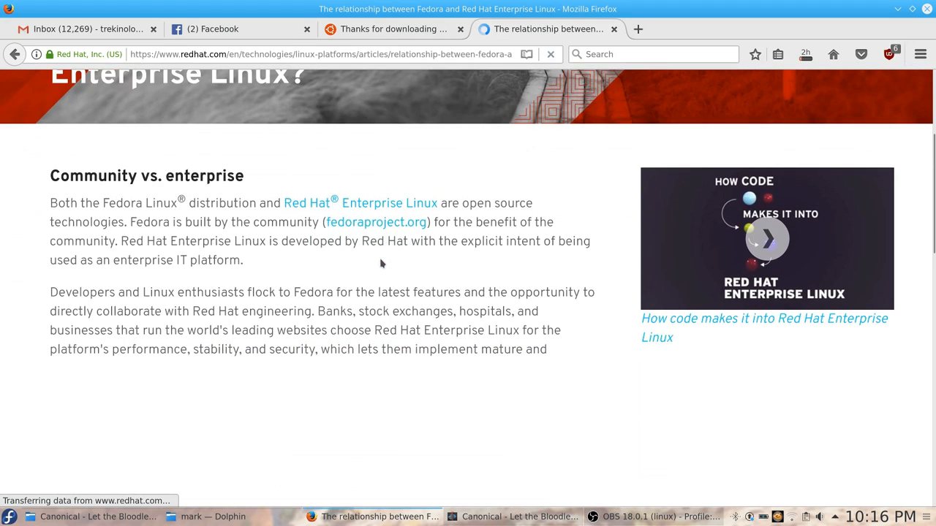
pyautogui.scroll(-3)
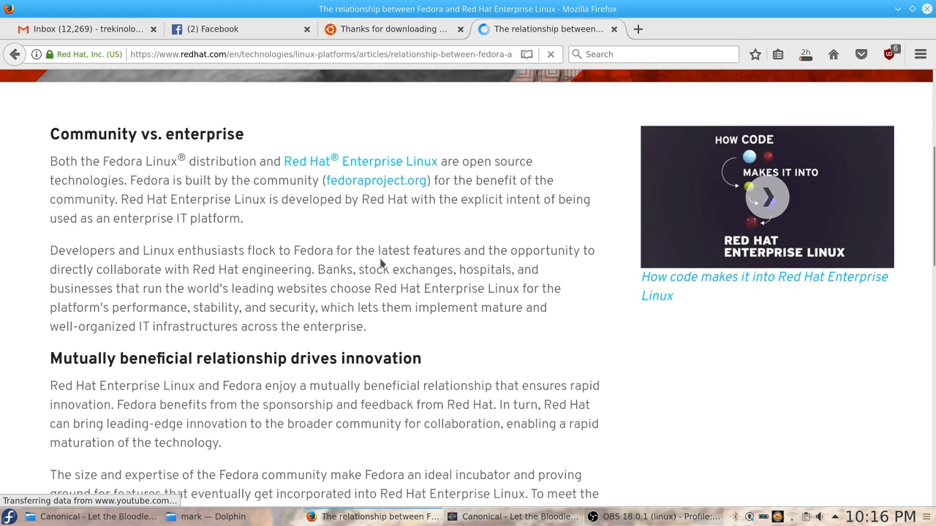
pyautogui.scroll(-3)
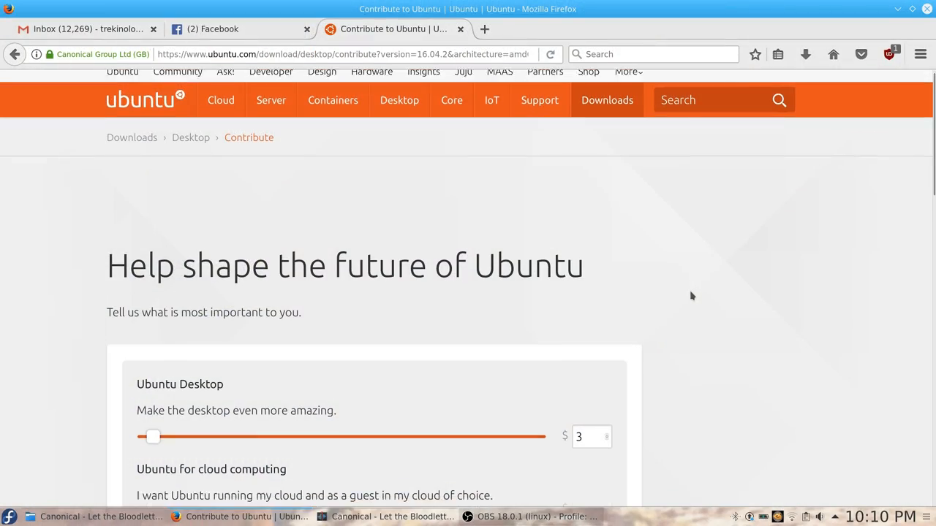
# Scroll down the Ubuntu contribute page past the five $3 sliders to the $15 total and PayPal button.
pyautogui.scroll(-3)
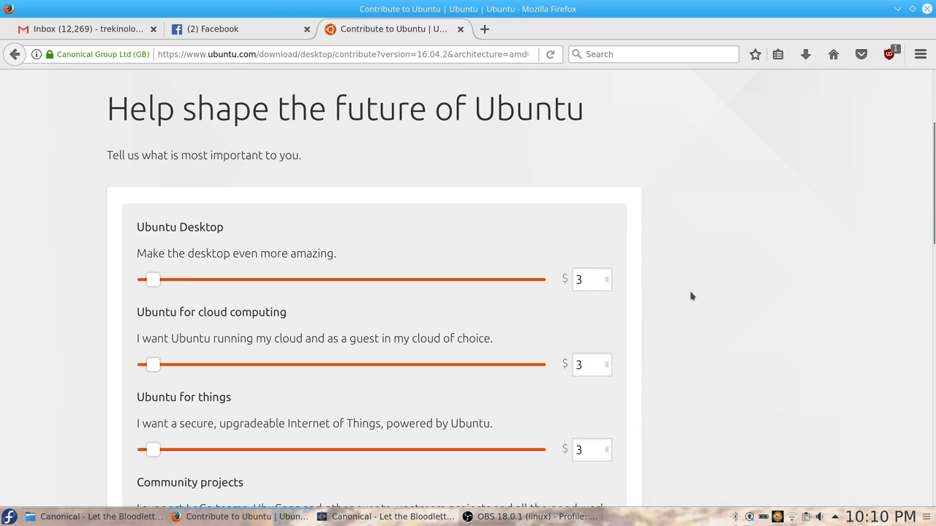
pyautogui.scroll(-3)
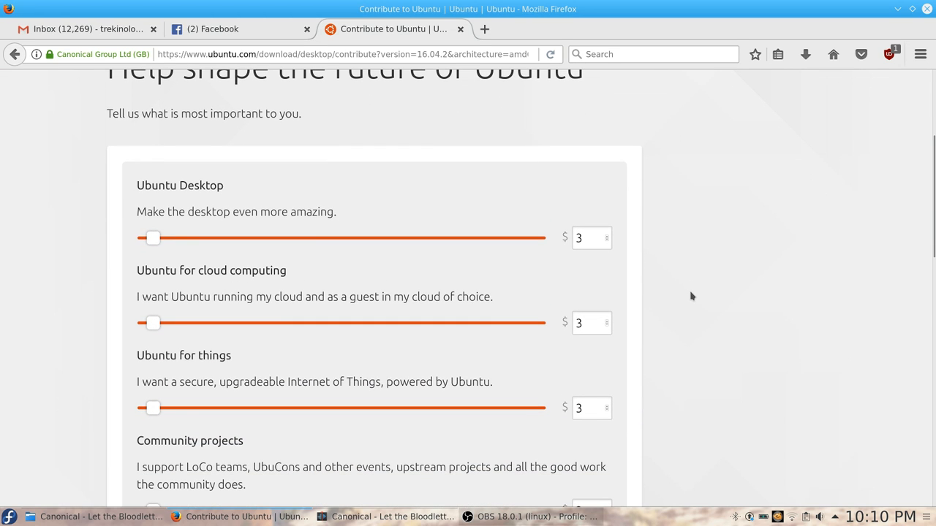
pyautogui.scroll(-3)
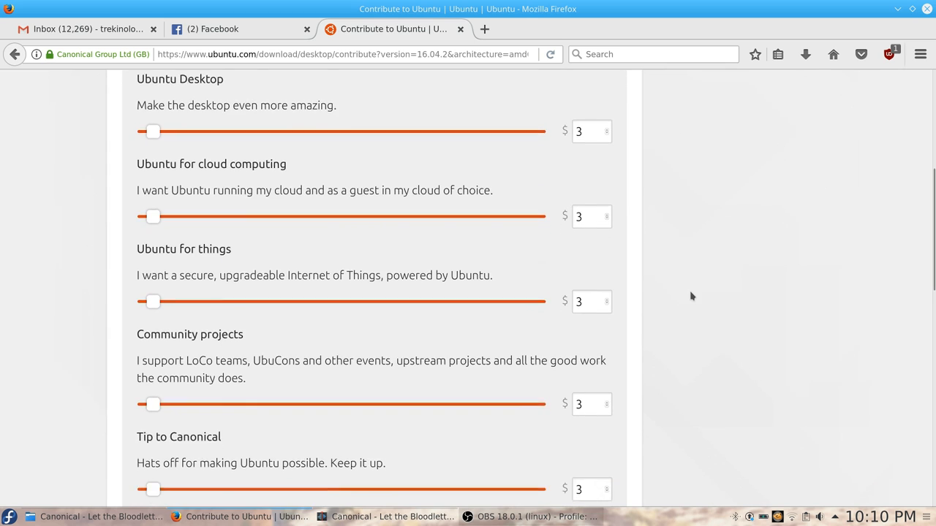
pyautogui.scroll(-3)
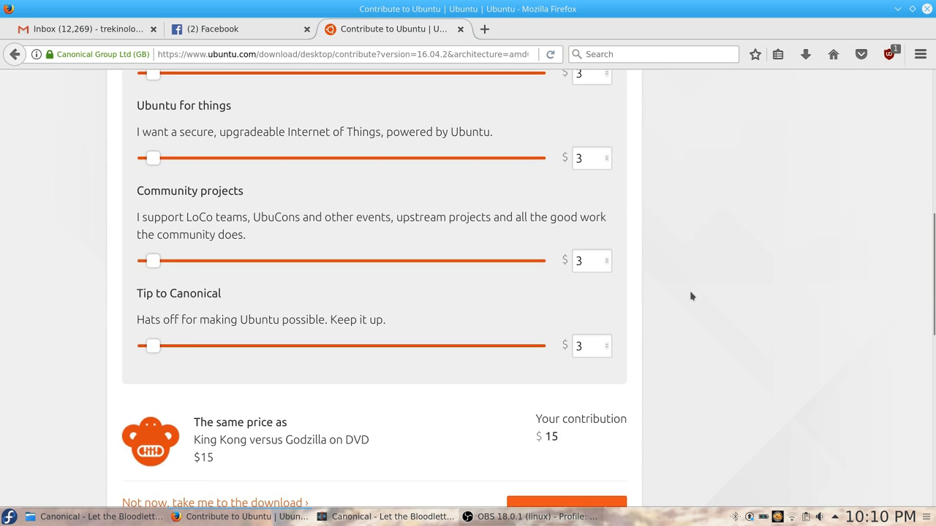
pyautogui.scroll(-3)
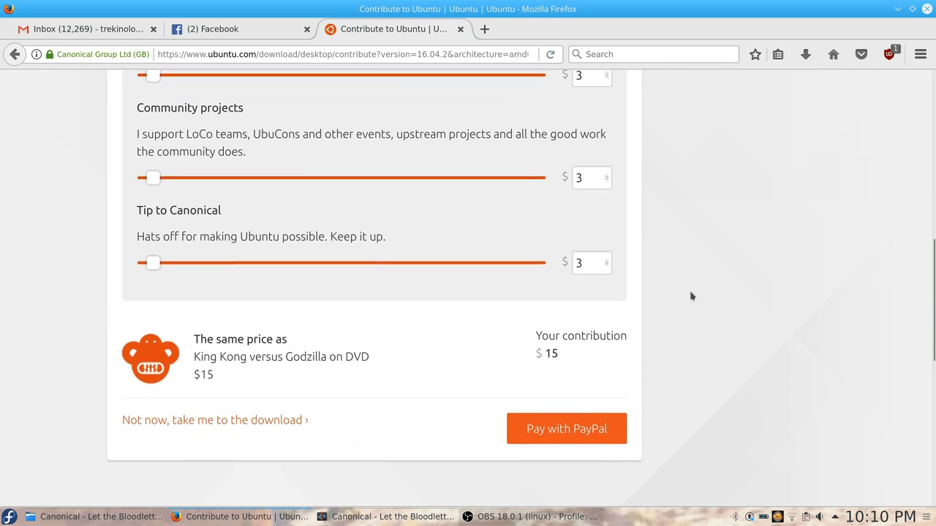
pyautogui.scroll(-3)
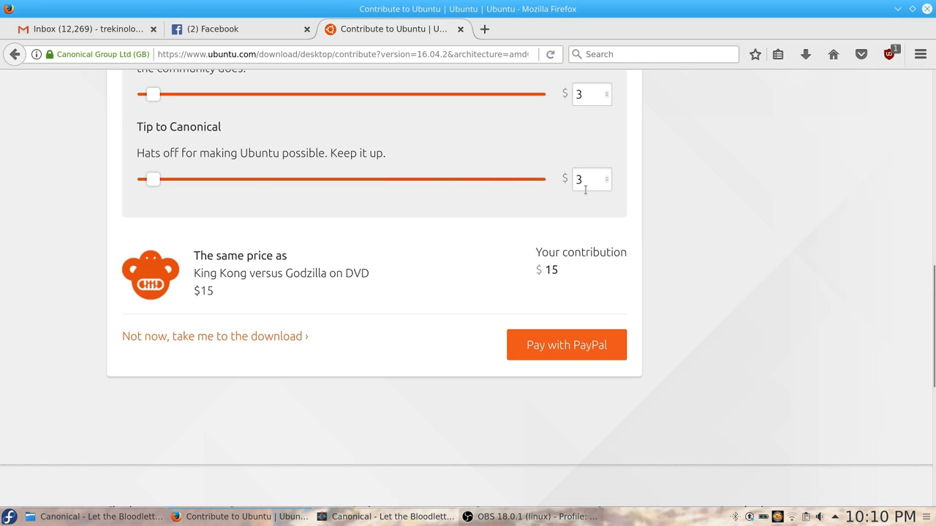
pyautogui.moveTo(380, 266)
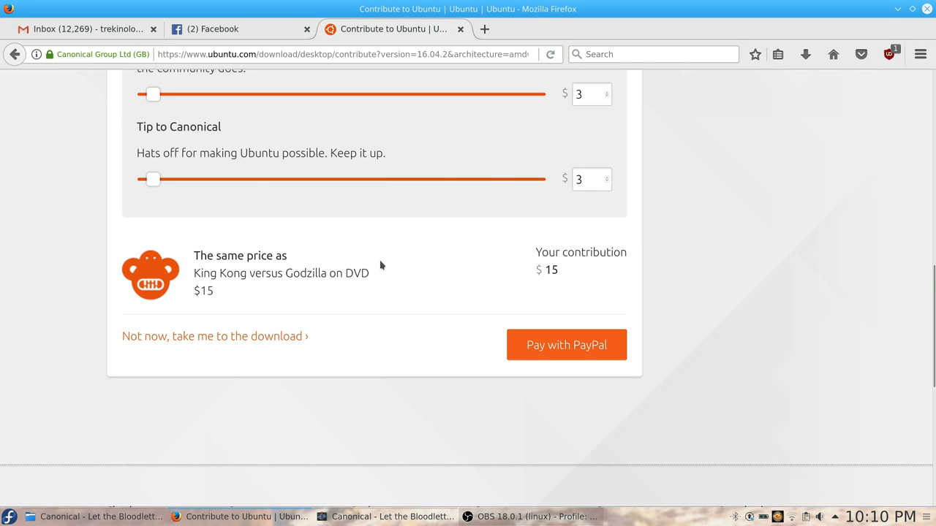
pyautogui.moveTo(202, 290)
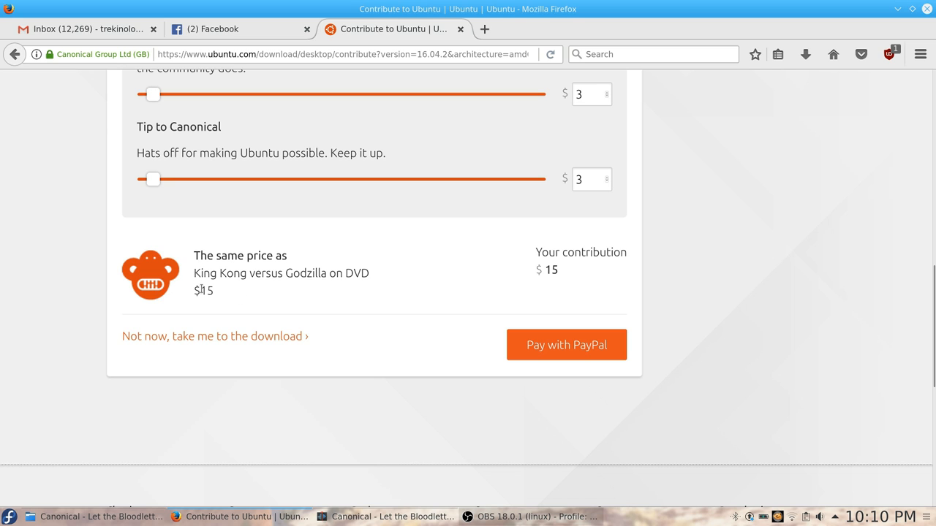
pyautogui.moveTo(173, 341)
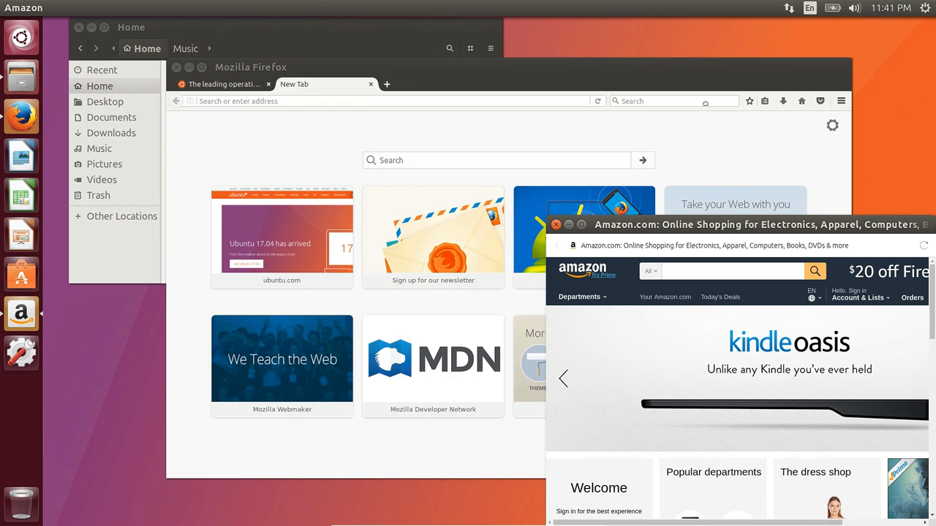
# Move the Amazon window up-left, resize it from a corner, get it out of view and open the Dash.
pyautogui.moveTo(757, 226); pyautogui.dragTo(643, 82)
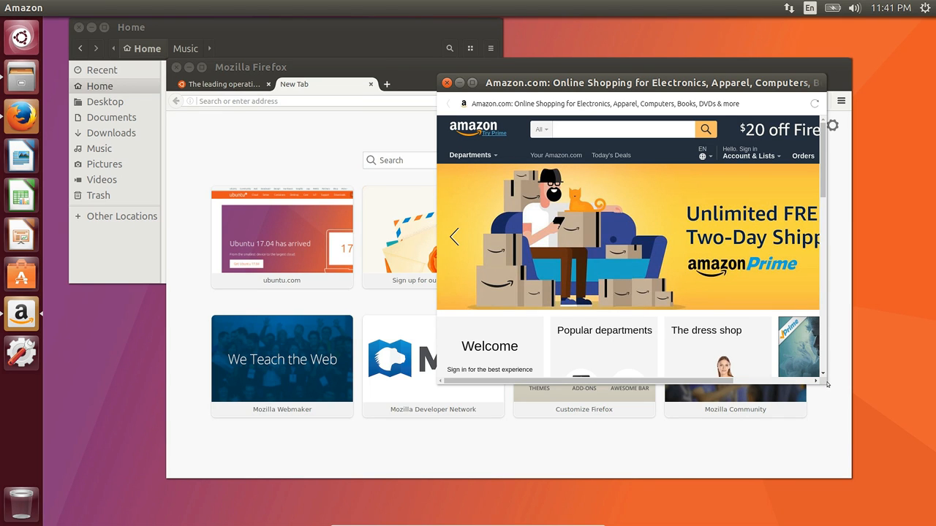
pyautogui.click(455, 237)
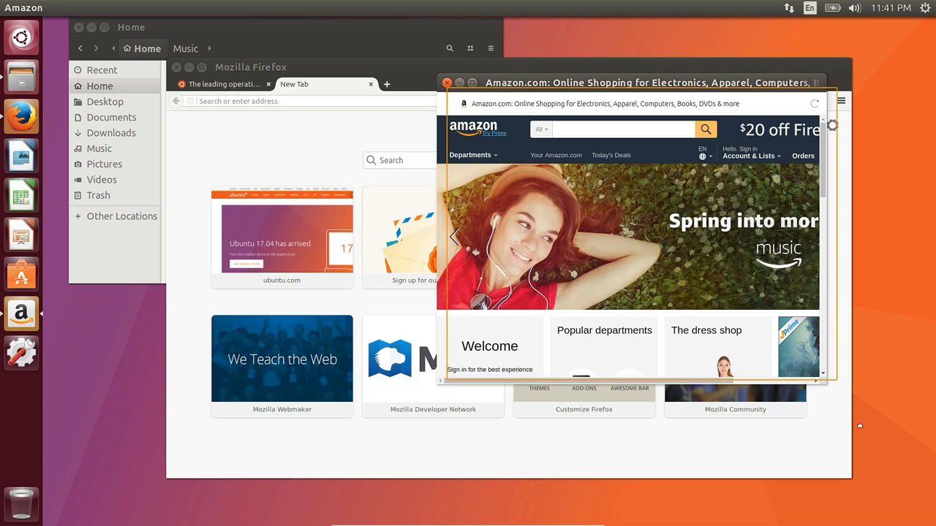
pyautogui.moveTo(649, 81); pyautogui.dragTo(705, 155)
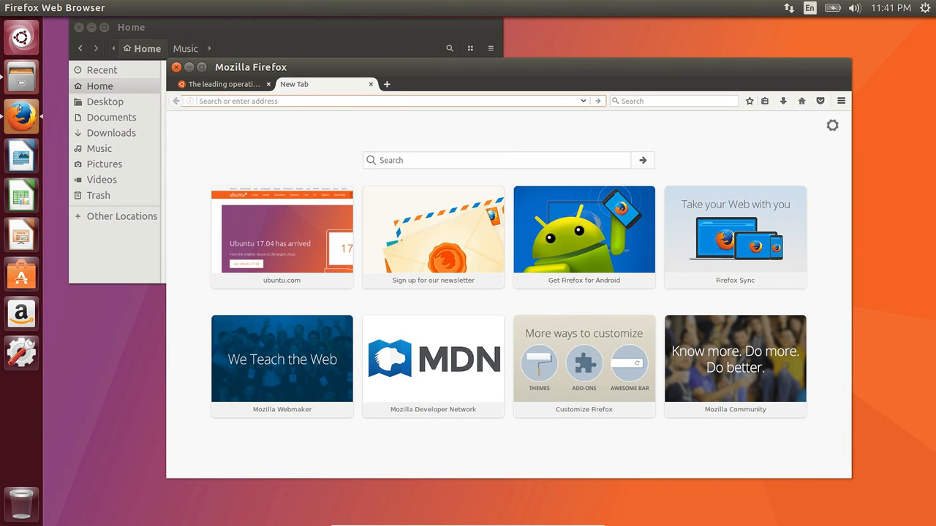
pyautogui.click(20, 38)
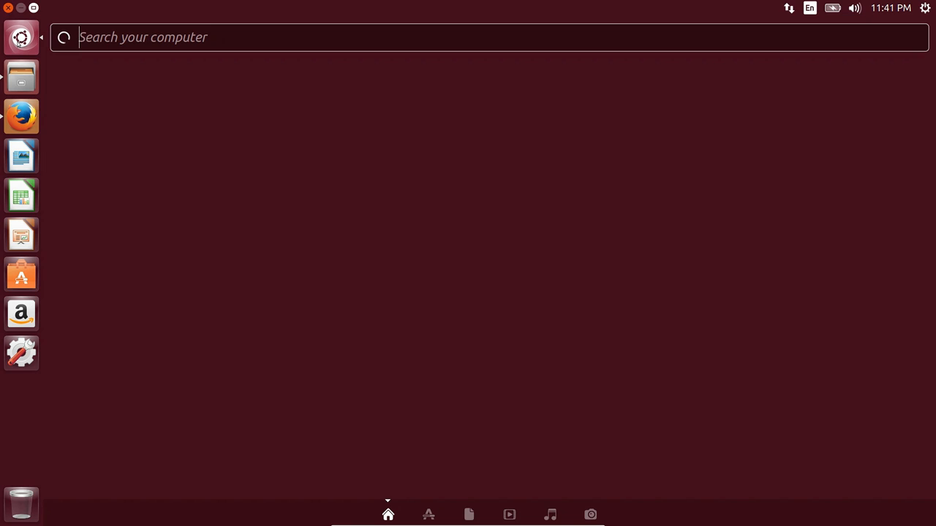
# Switch the Dash to the Applications lens showing recent apps, installed apps and Dash plugins.
pyautogui.click(427, 515)
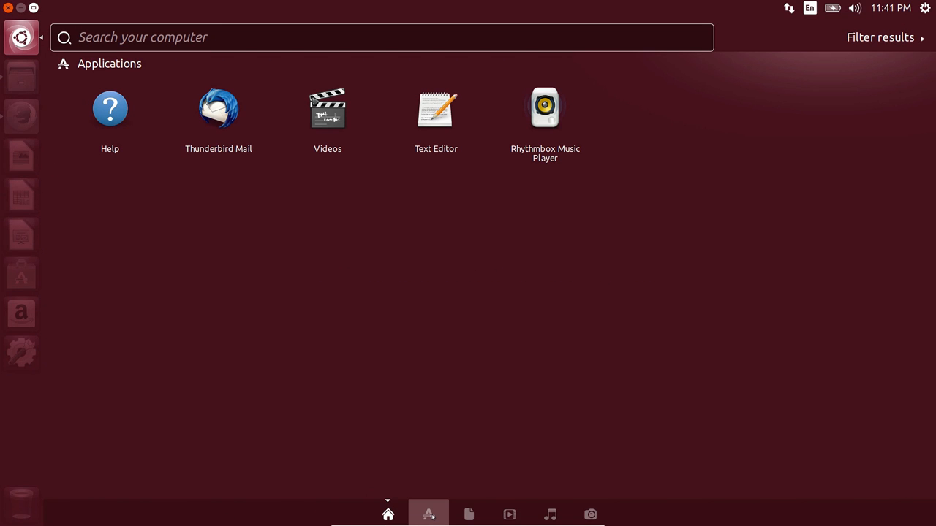
pyautogui.click(468, 515)
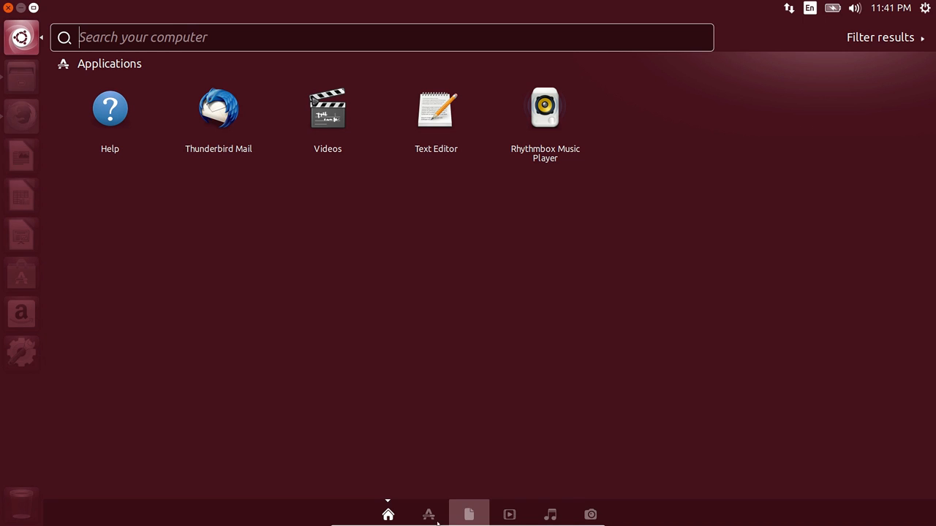
pyautogui.click(429, 515)
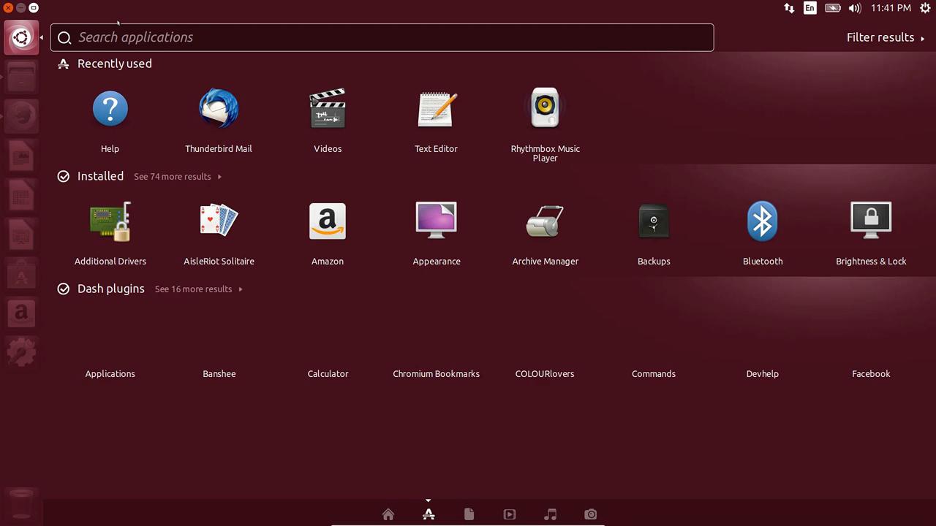